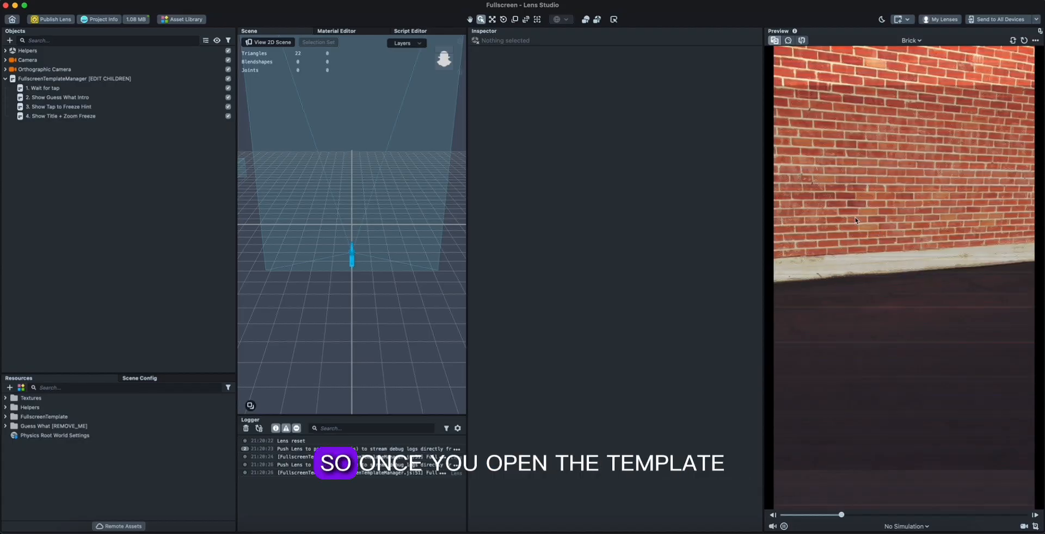
Switch the preview to Idle Person 2 and remove the four existing state objects under FullscreenTemplateManager.
click(42, 87)
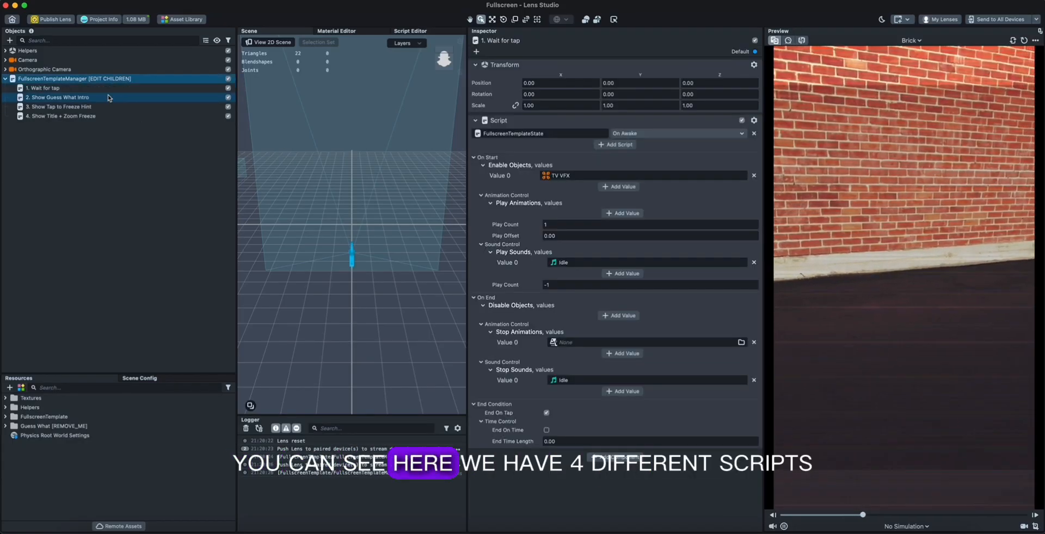
click(61, 117)
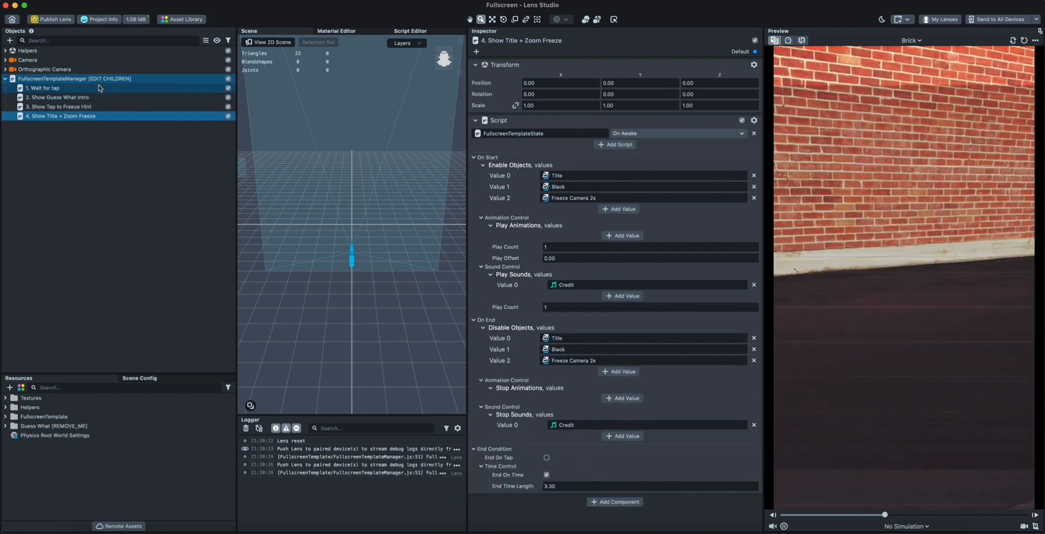
click(43, 87)
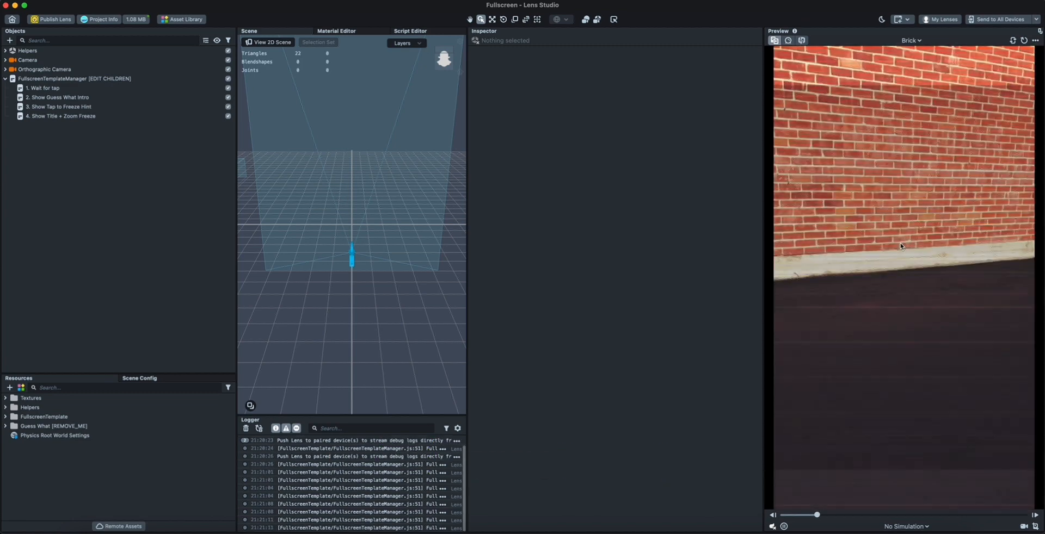
click(771, 527)
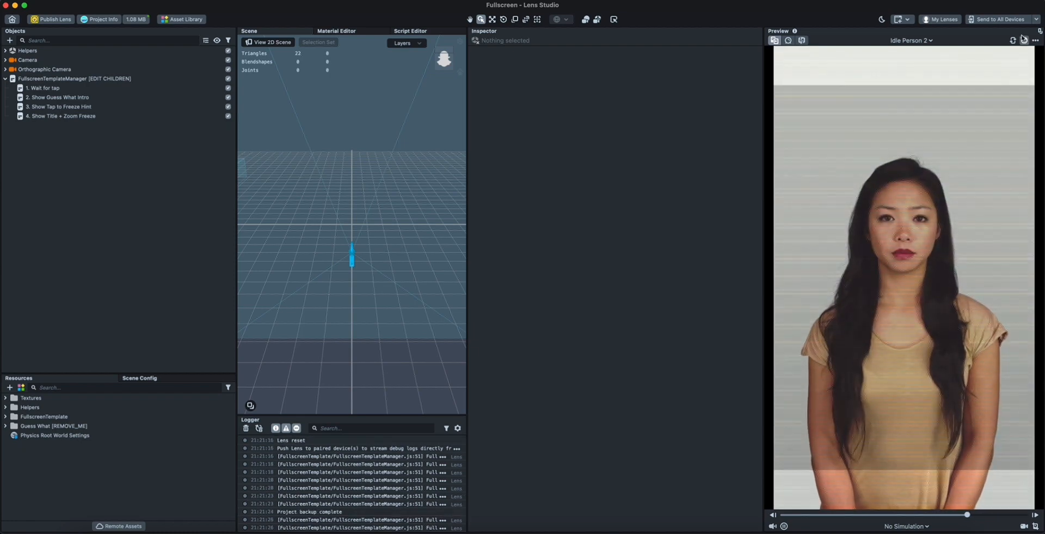
click(43, 87)
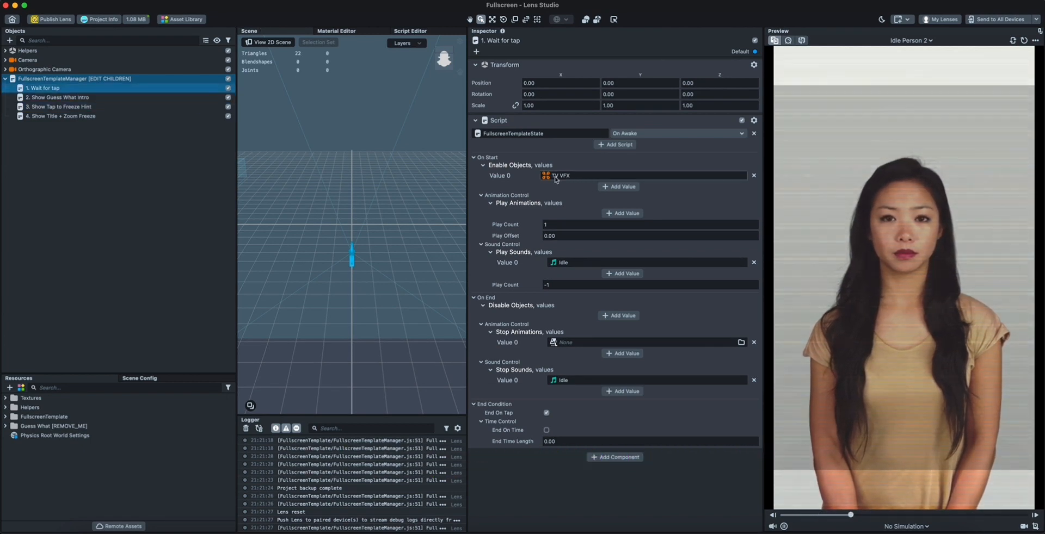
click(61, 116)
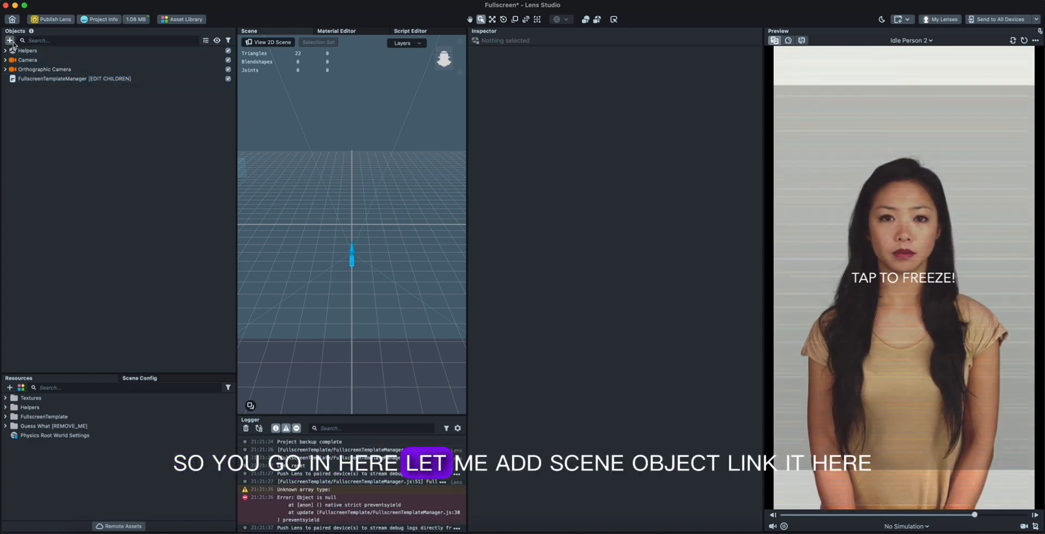
Add a new Scene Object 0 under the manager with a FullscreenTemplateState script component.
click(10, 40)
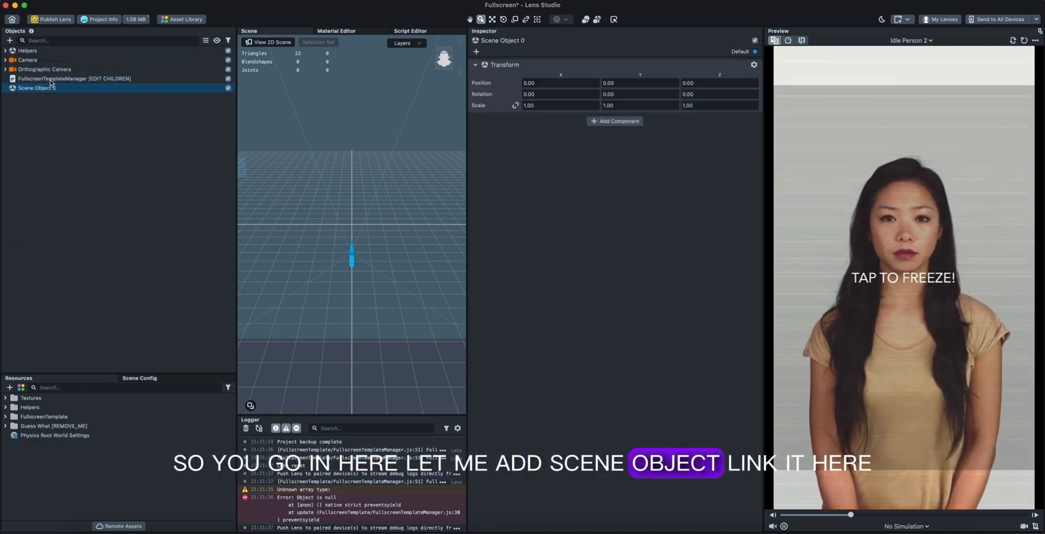
click(614, 121)
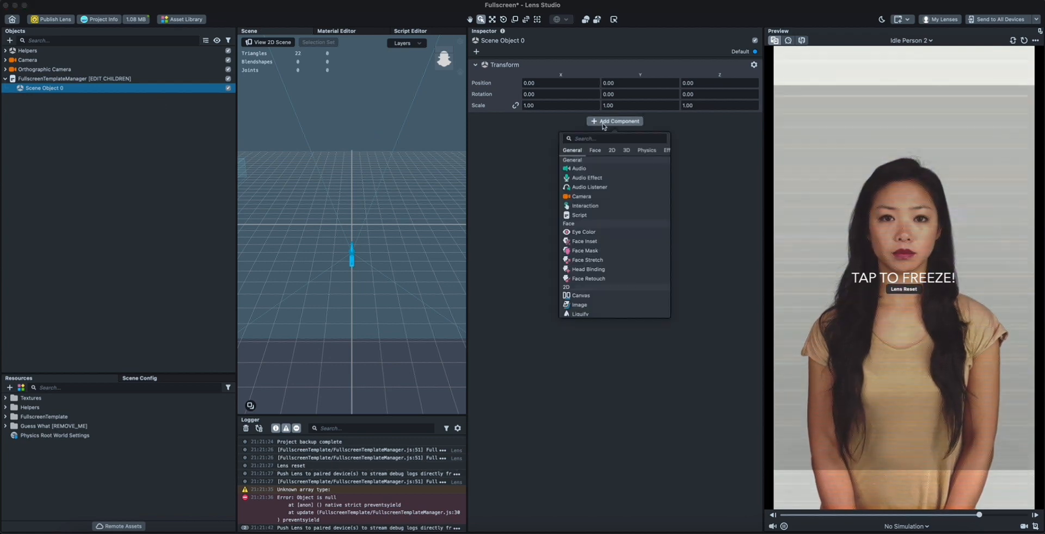
click(578, 214)
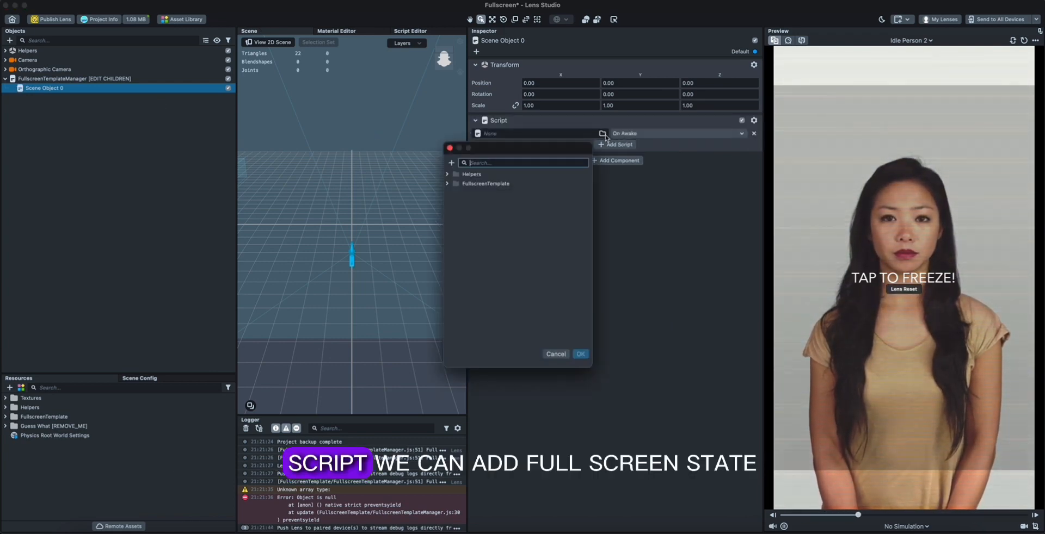
text(full)
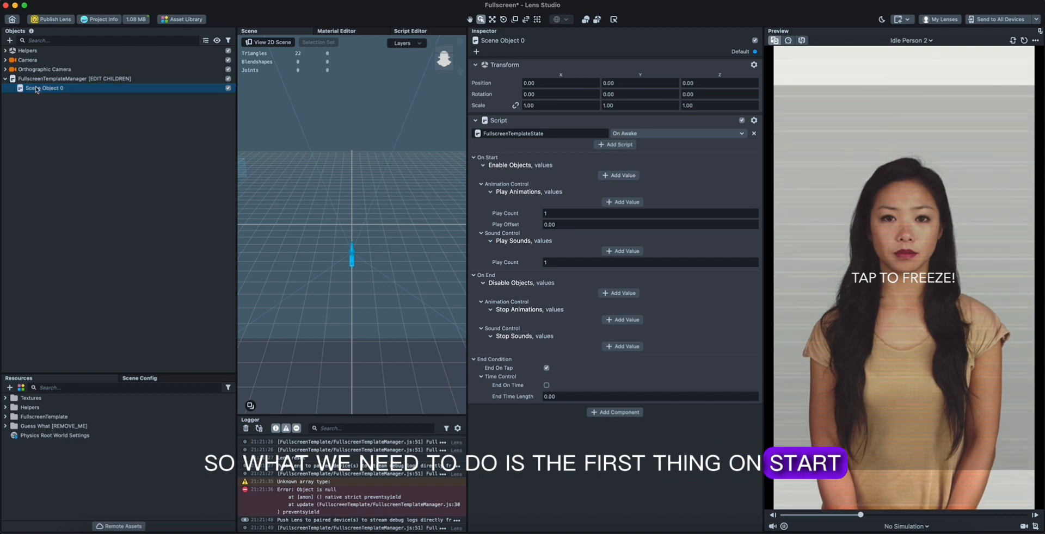
Have Scene Object 0 enable TV VFX and play the Idle sound on start, stopping Idle on end.
click(7, 70)
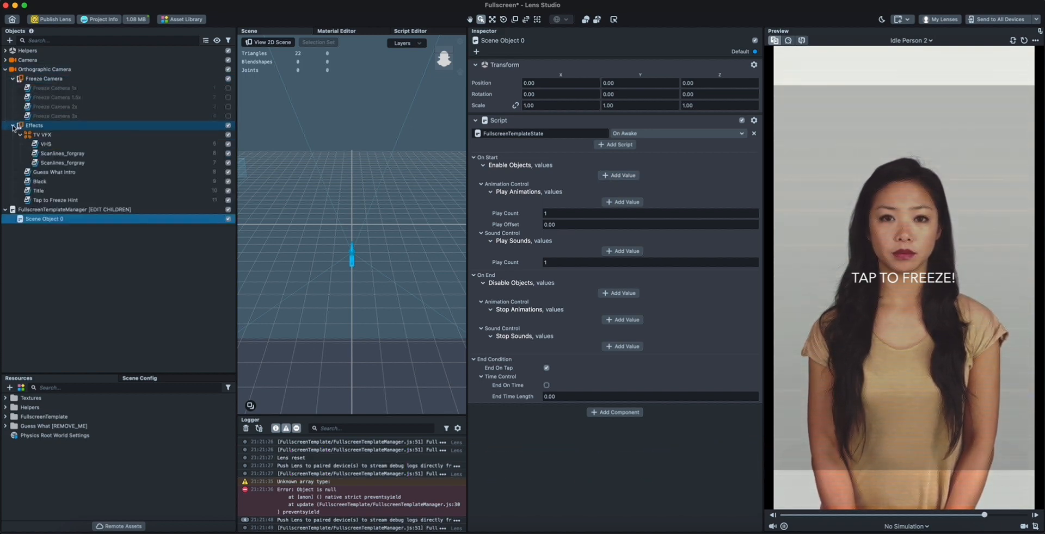
click(46, 144)
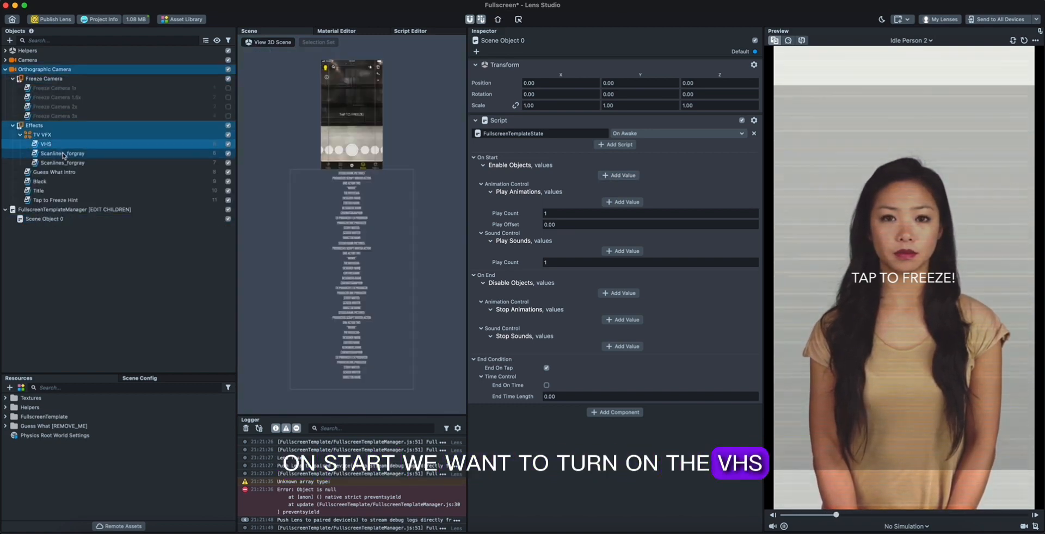
click(46, 144)
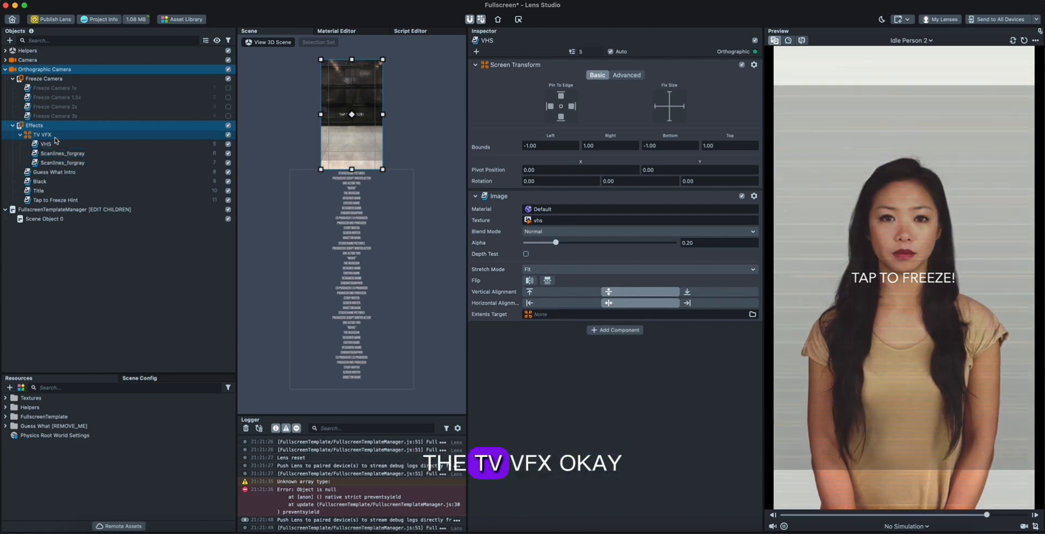
click(44, 219)
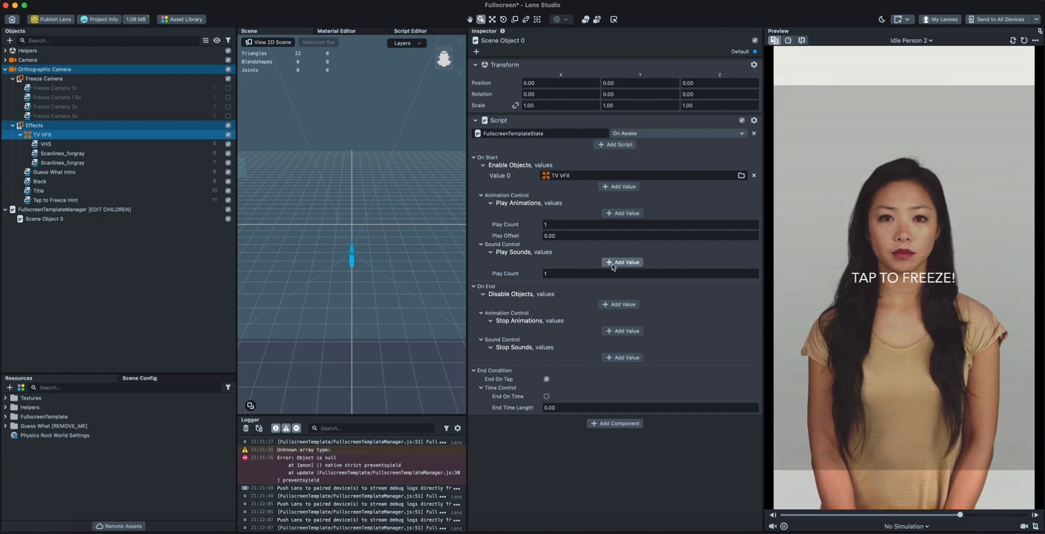
click(621, 263)
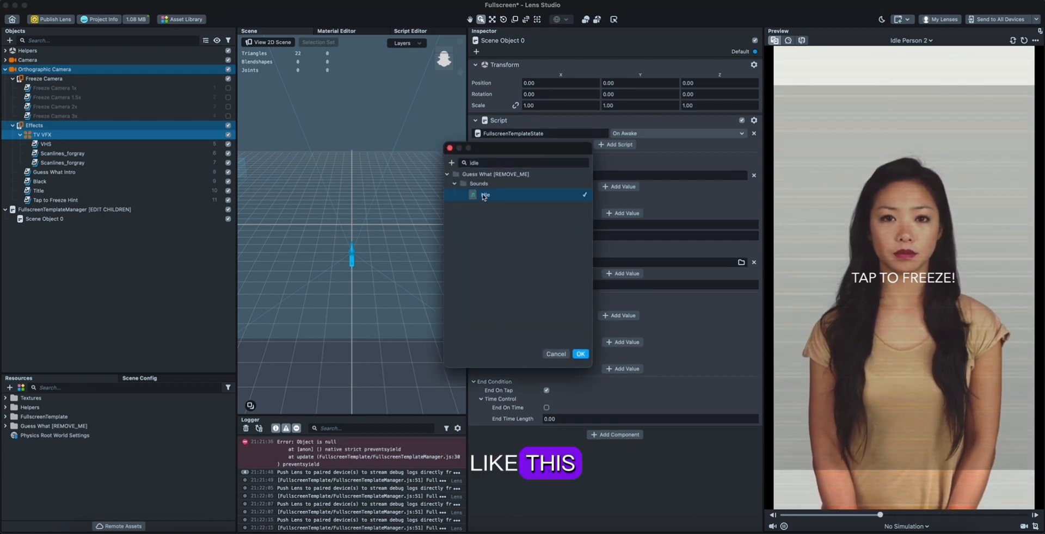
click(579, 354)
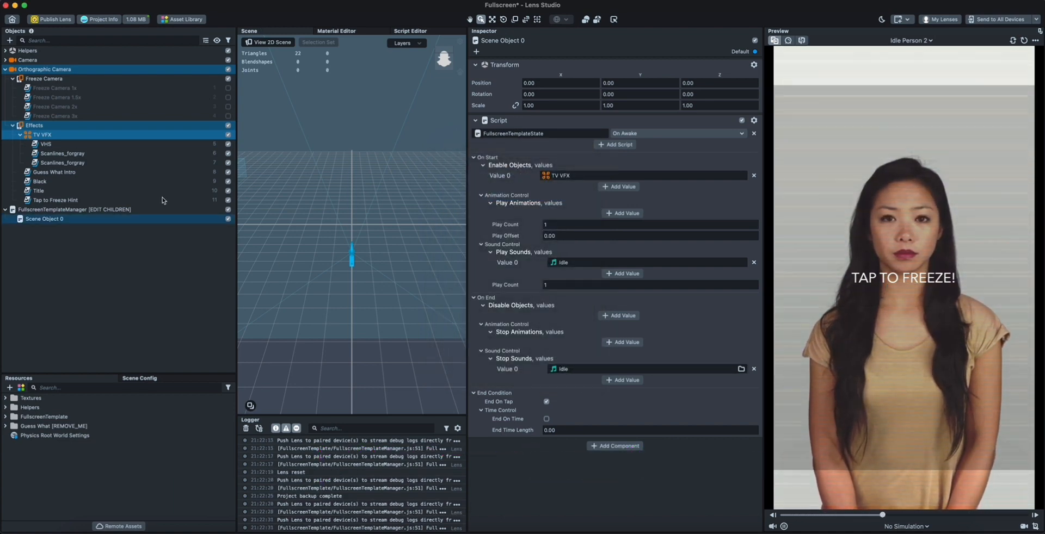
Rename the first state to 1 and create object 2 under the manager with a FullscreenTemplateState script.
right_click(44, 218)
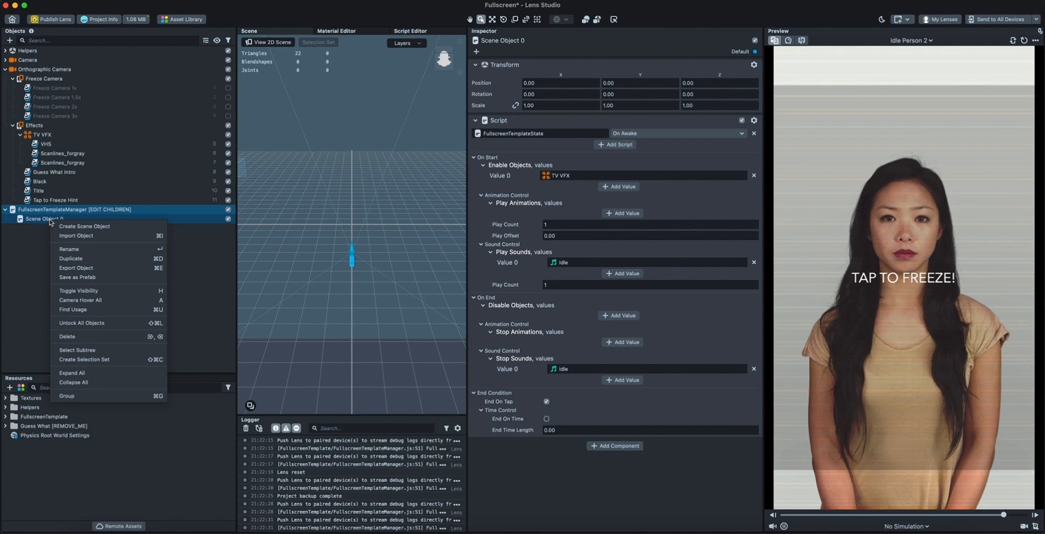
click(70, 249)
text(1)
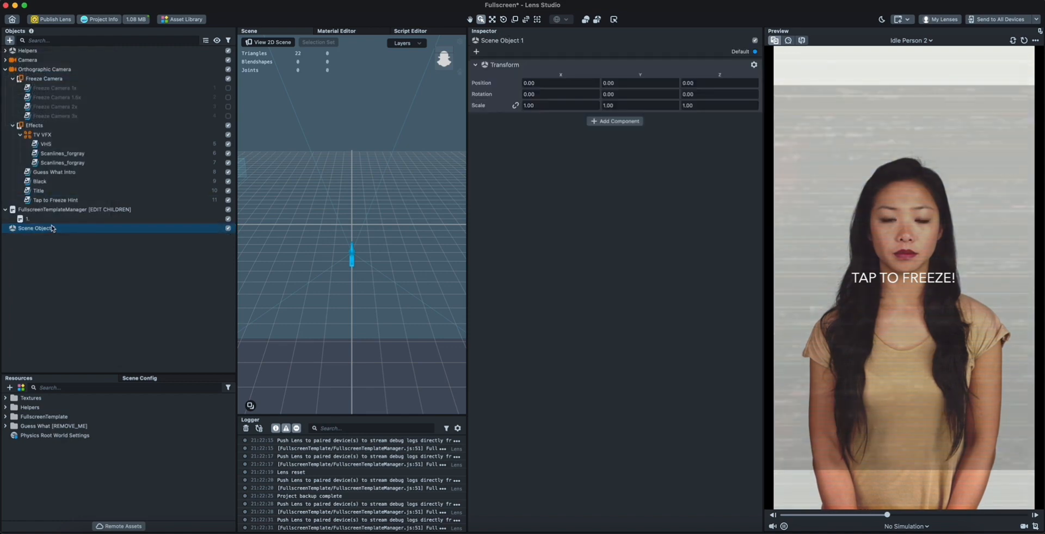
right_click(44, 227)
text(2.)
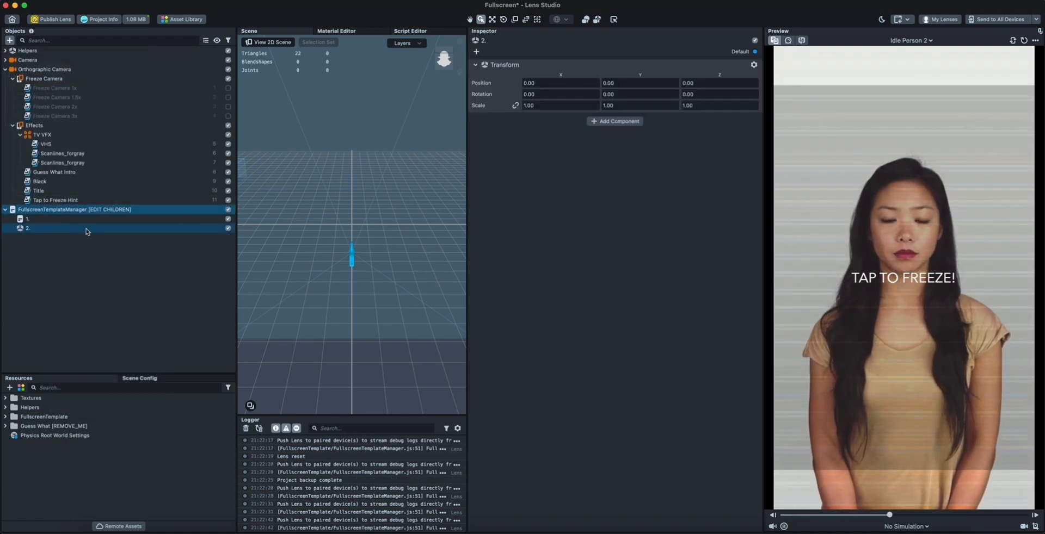
click(614, 149)
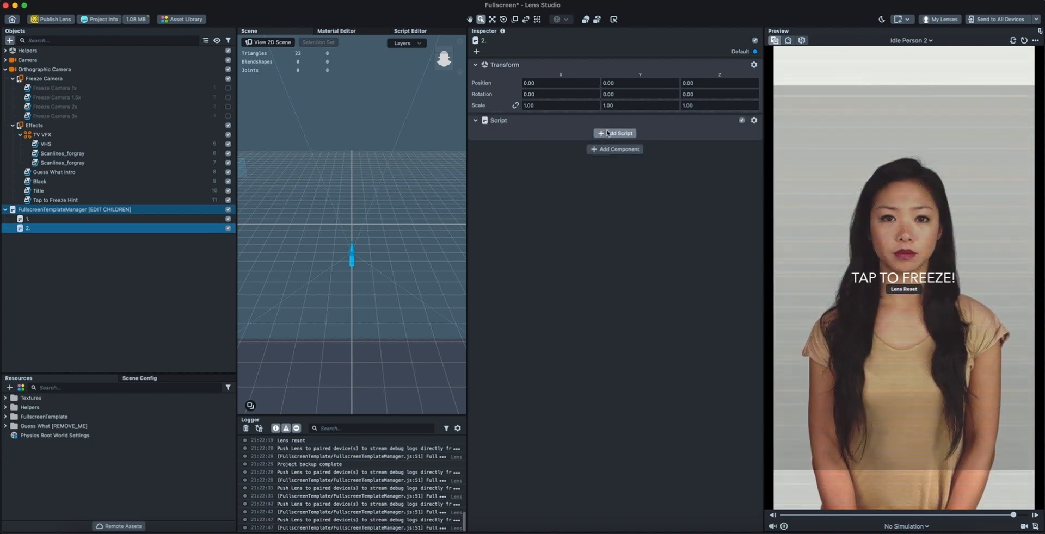
click(614, 133)
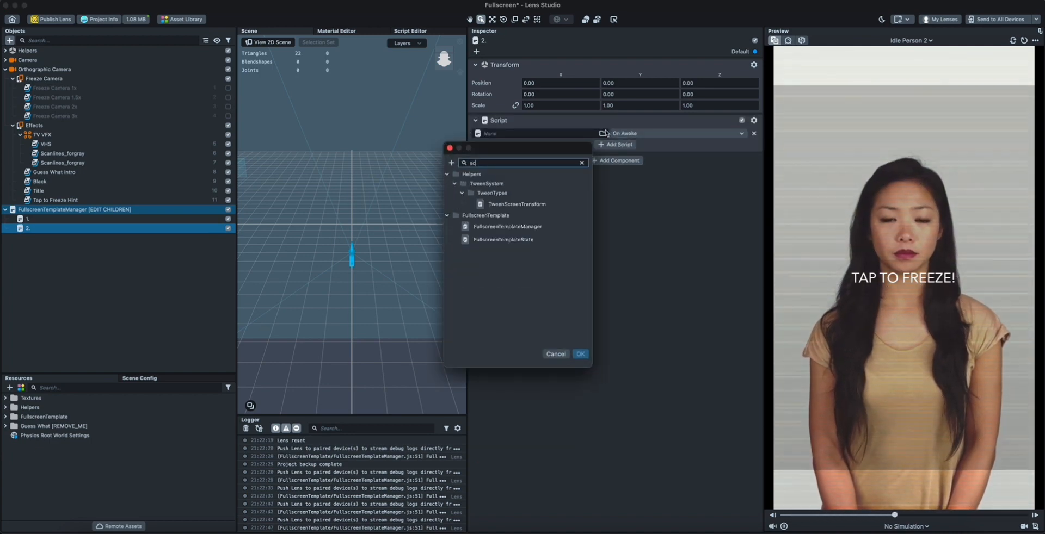
text(fulls)
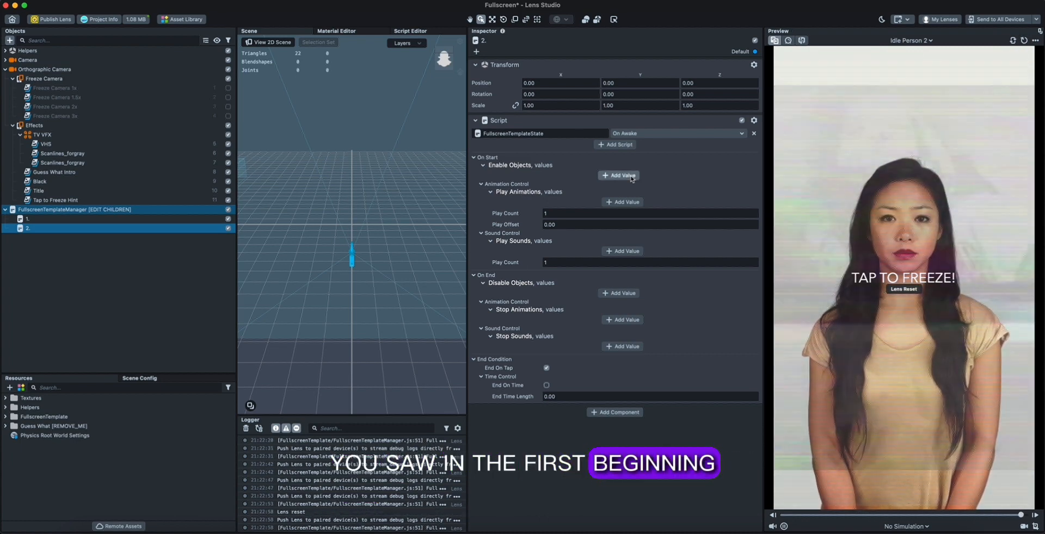
Have state 2 enable Guess What Intro and loop the GuessWhat sound with Play Count -1.
click(618, 175)
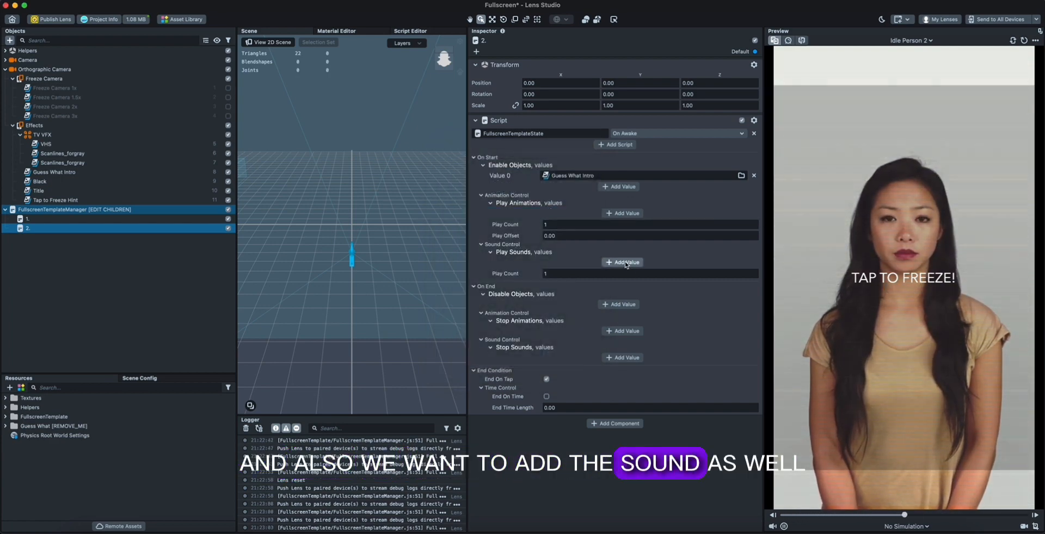
click(621, 263)
text(sou)
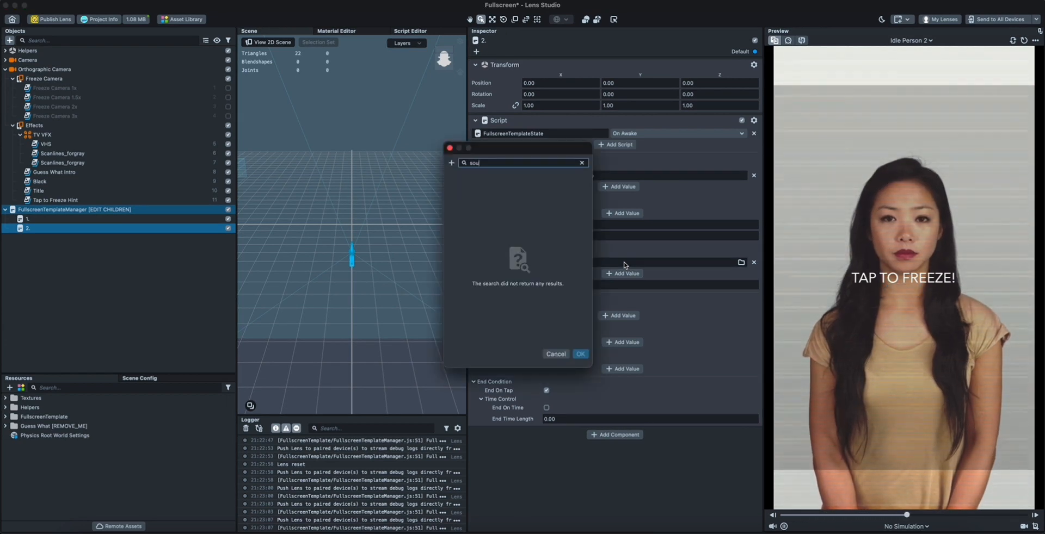
click(581, 162)
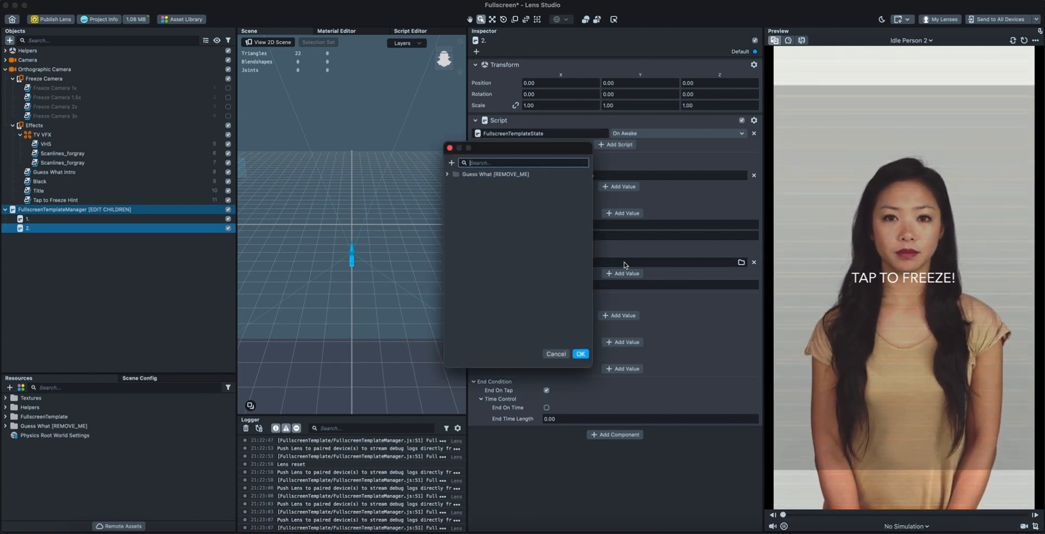
text(guess)
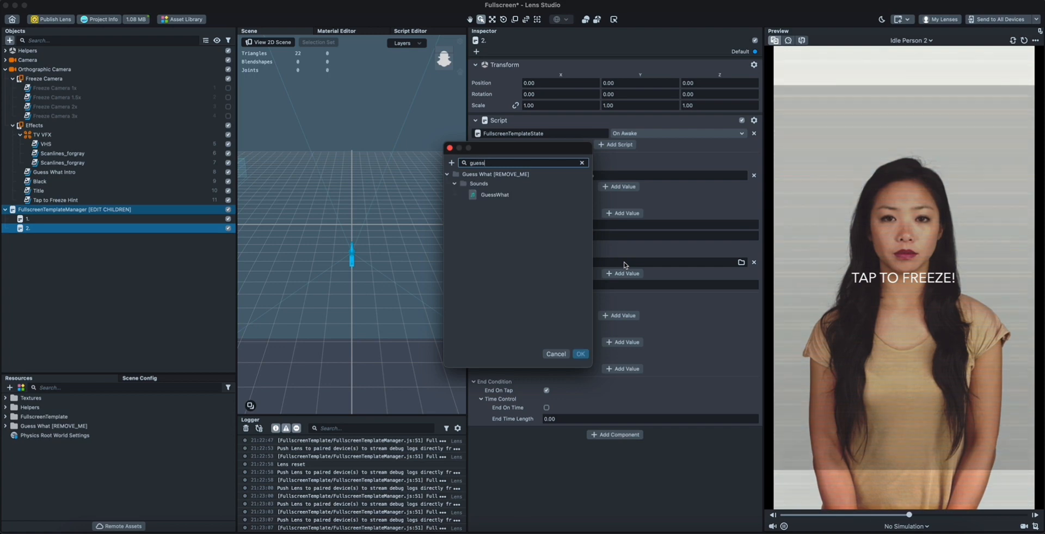
click(579, 354)
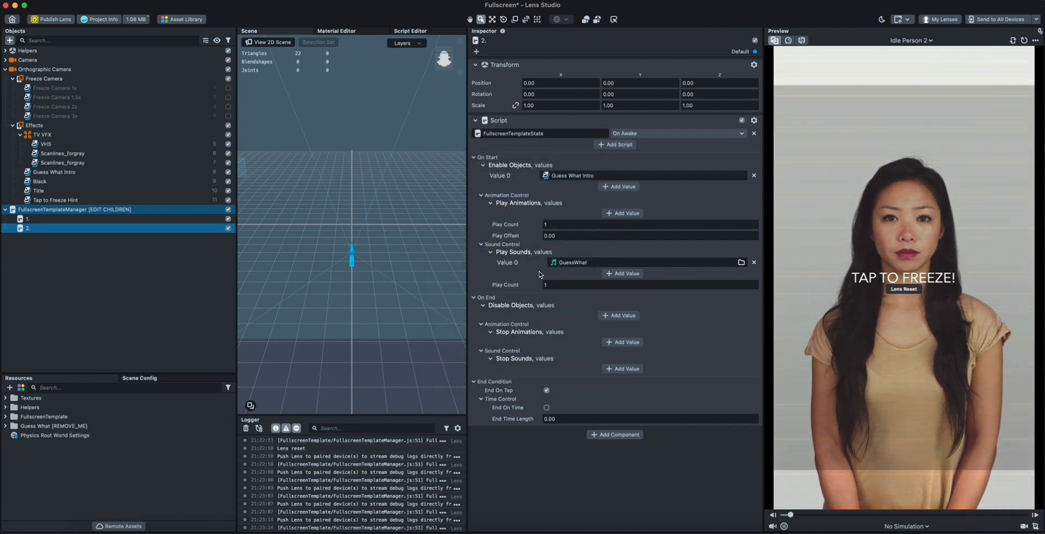
click(649, 284)
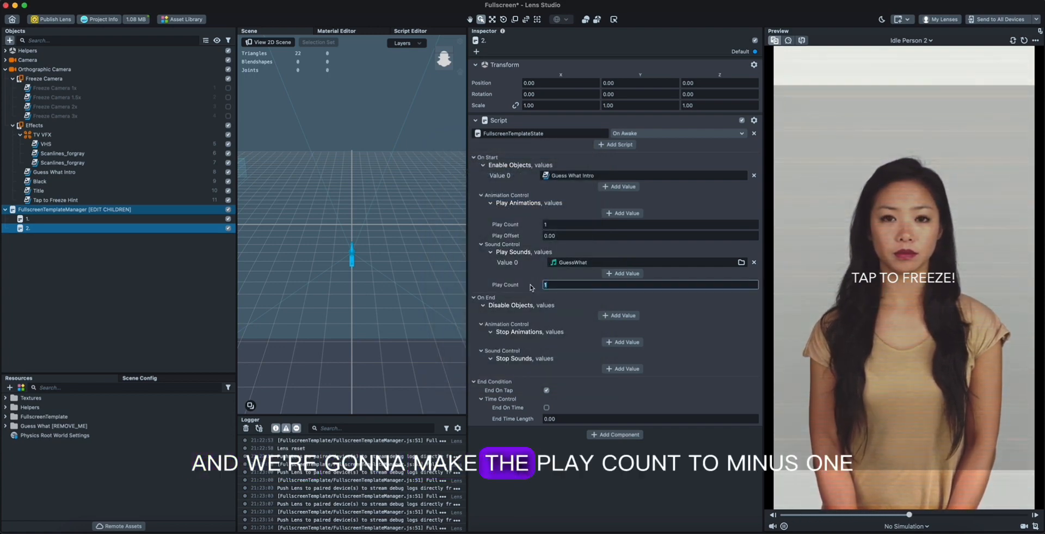
text(-1)
text(guess)
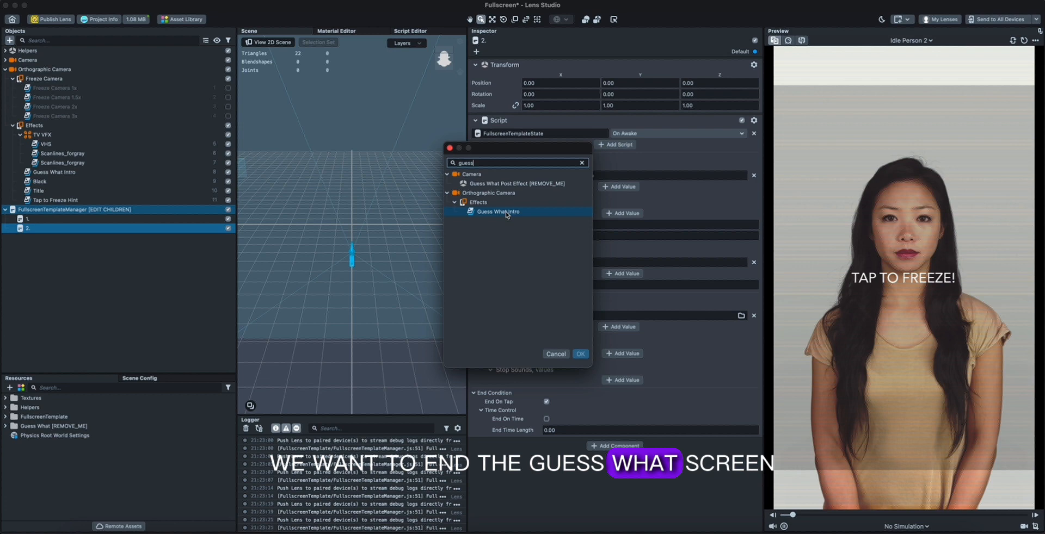
Disable Guess What Intro on end and end state 2 on time after 2.50 seconds.
click(579, 353)
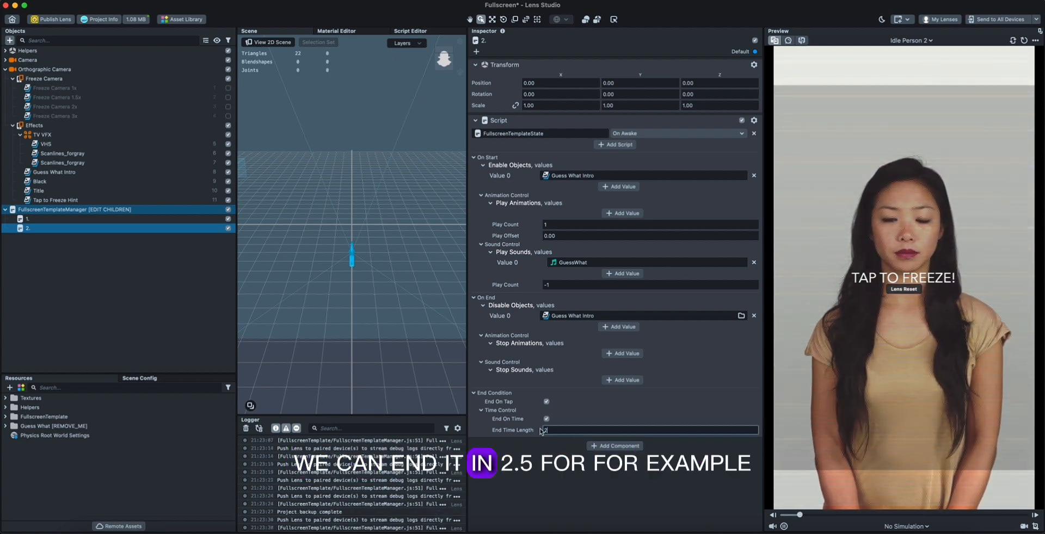
text(2.50)
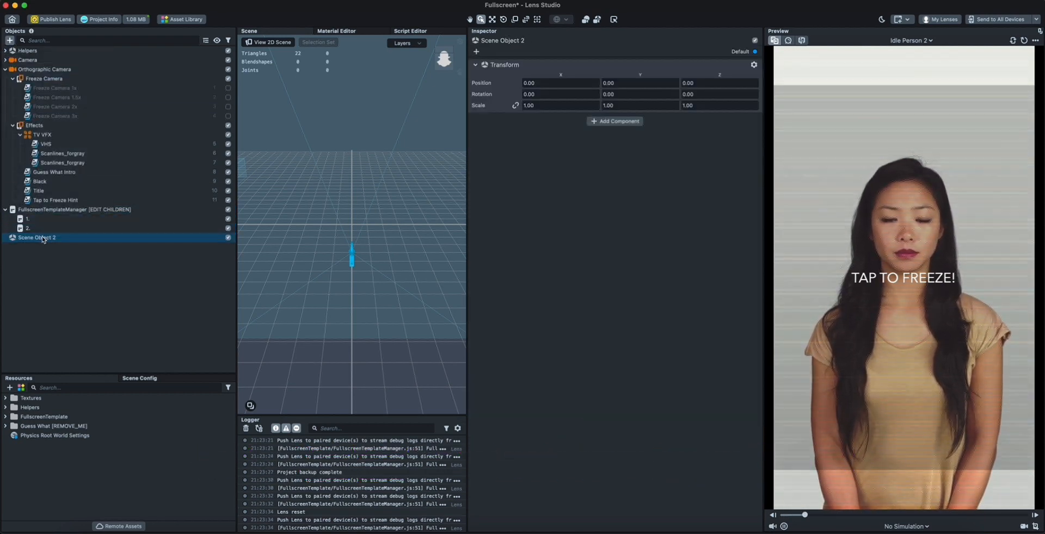
Rename the new object to 3 and attach a FullscreenTemplateState script to it.
right_click(37, 239)
text(3)
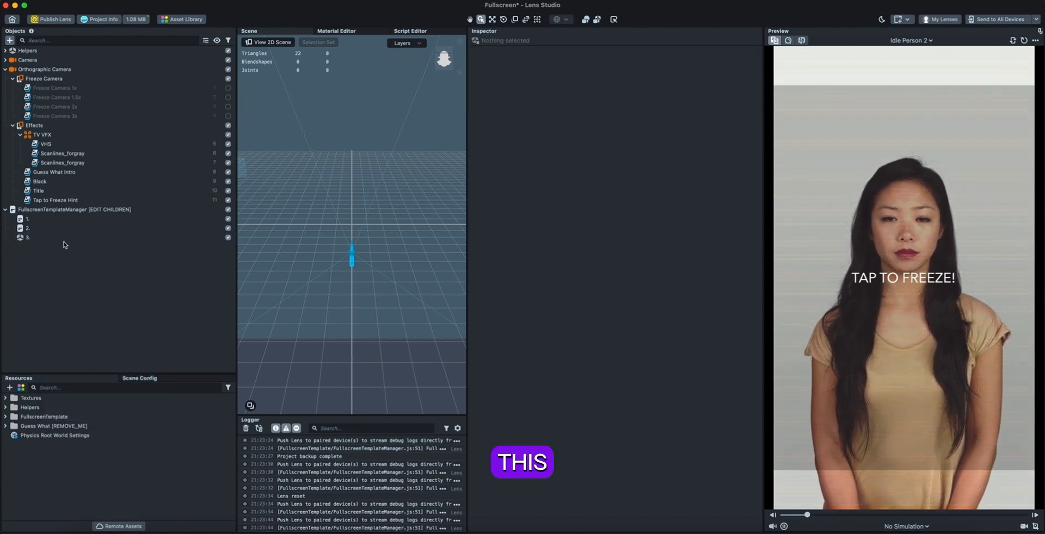
click(615, 121)
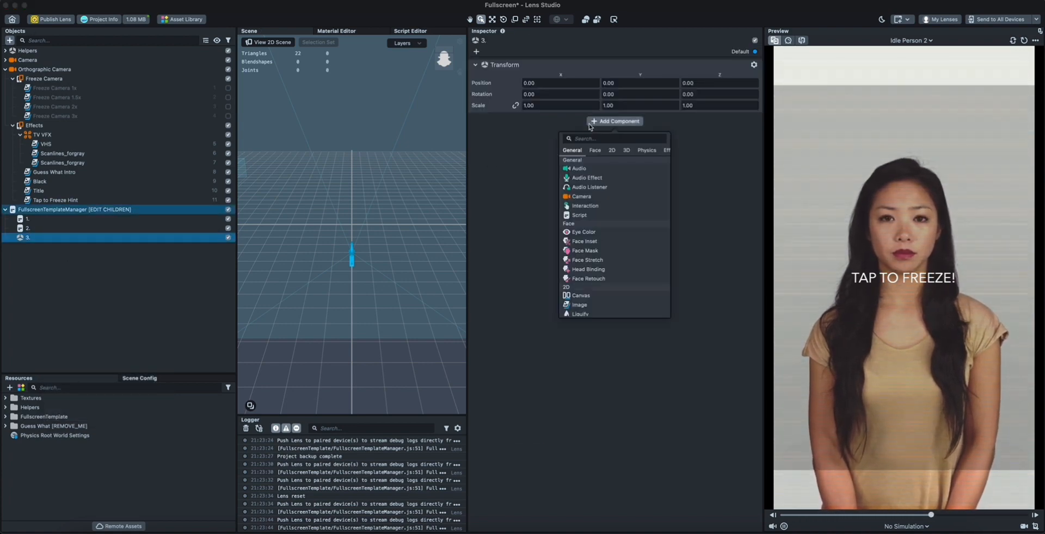
text(sc)
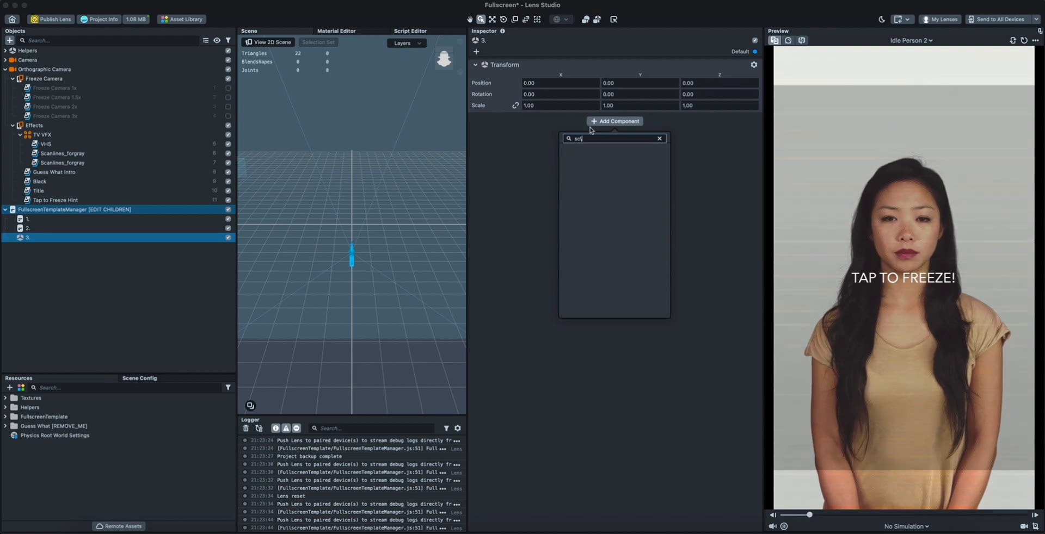
click(613, 138)
text(fullsc)
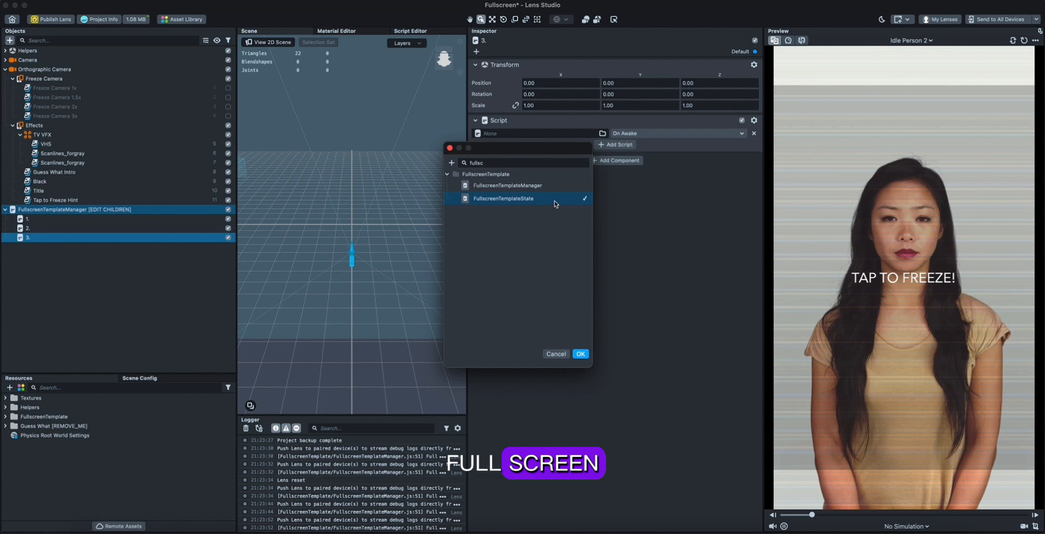
click(579, 354)
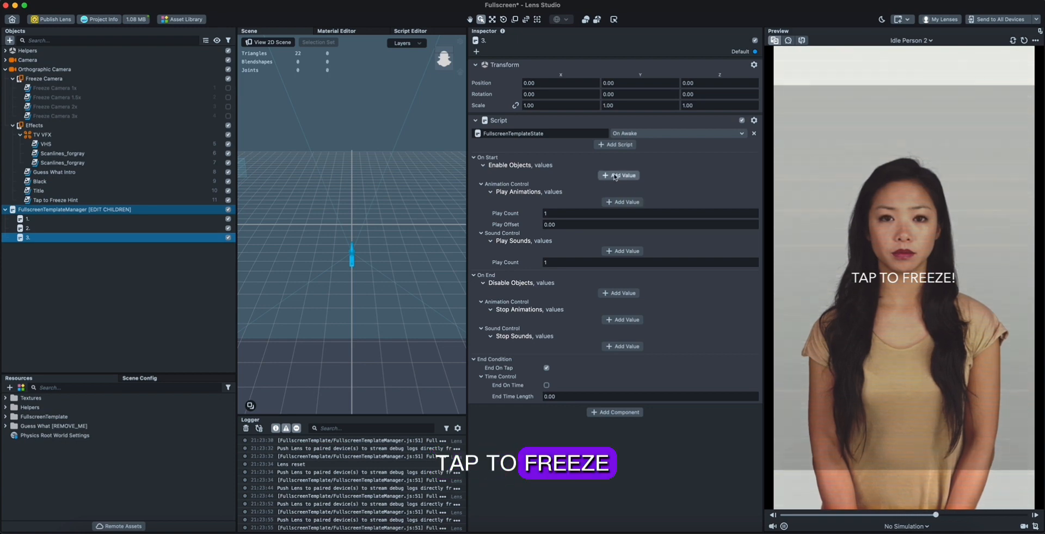
Have state 3 show Tap to Freeze Hint, then hide it and stop the GuessWhat sound on end.
click(618, 175)
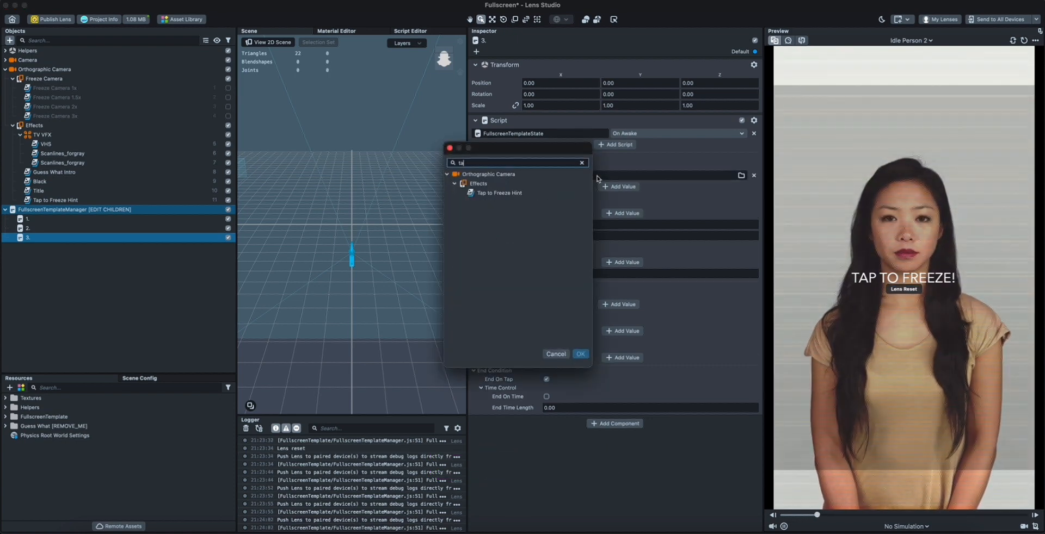
click(579, 353)
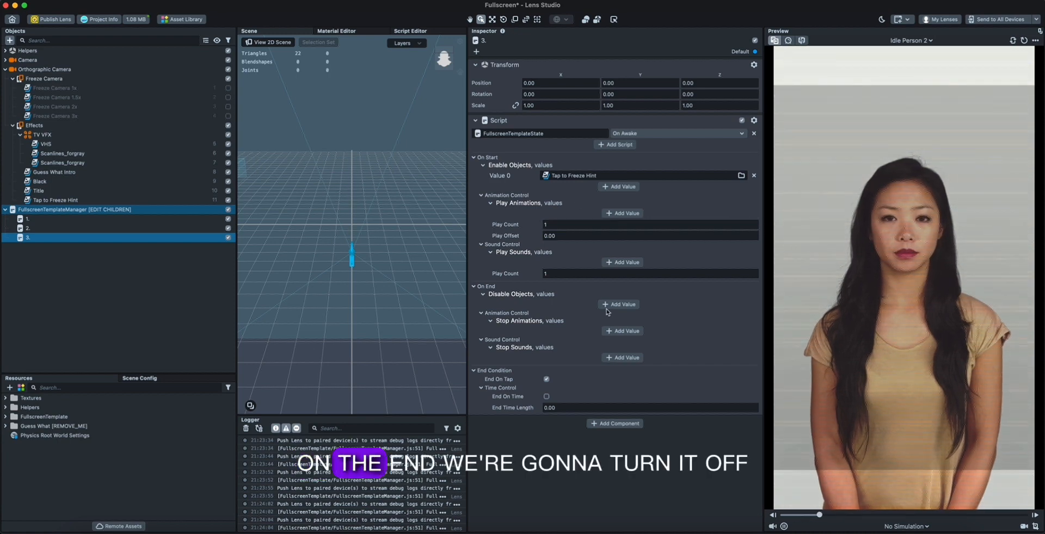
click(621, 304)
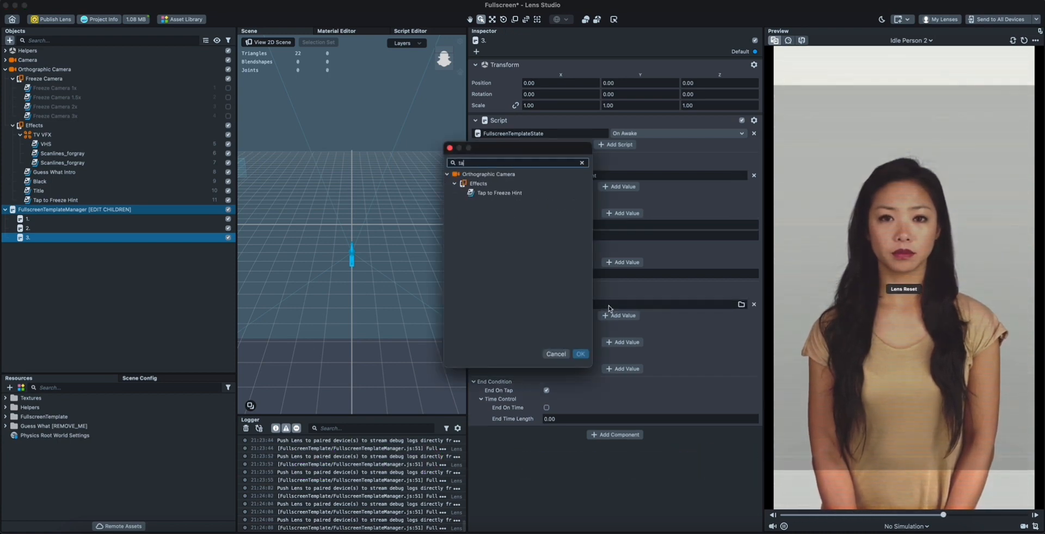
click(579, 353)
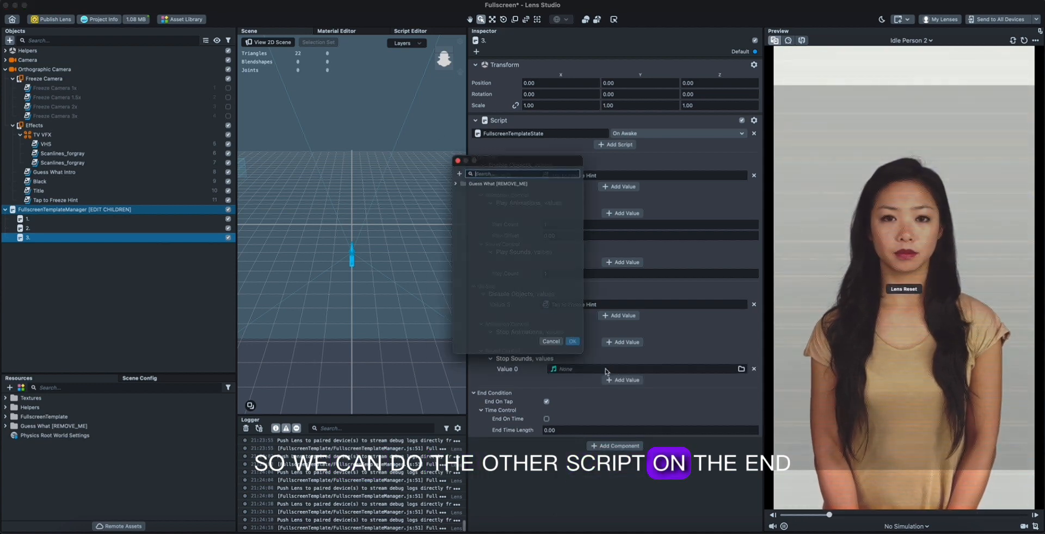
text(gues)
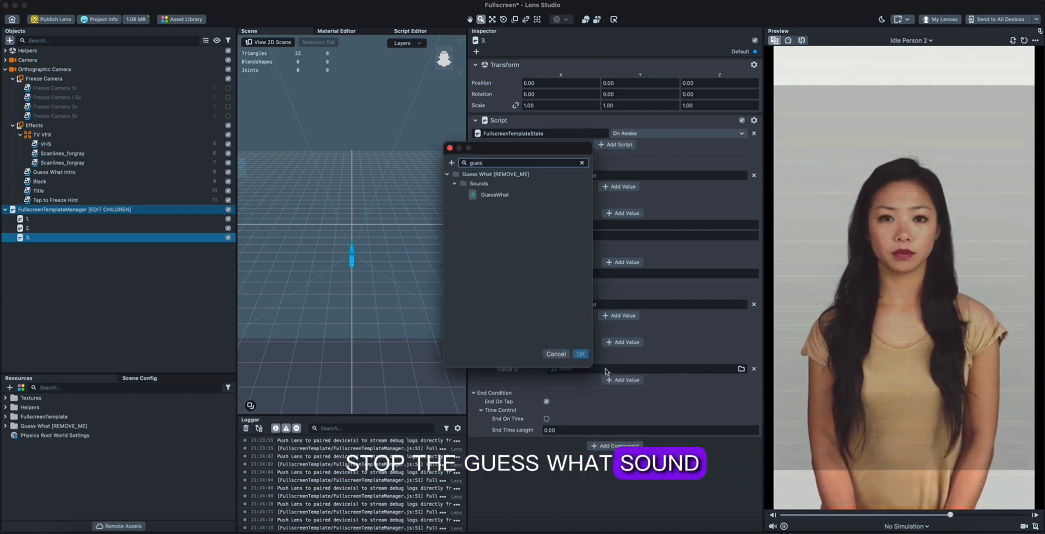
click(579, 354)
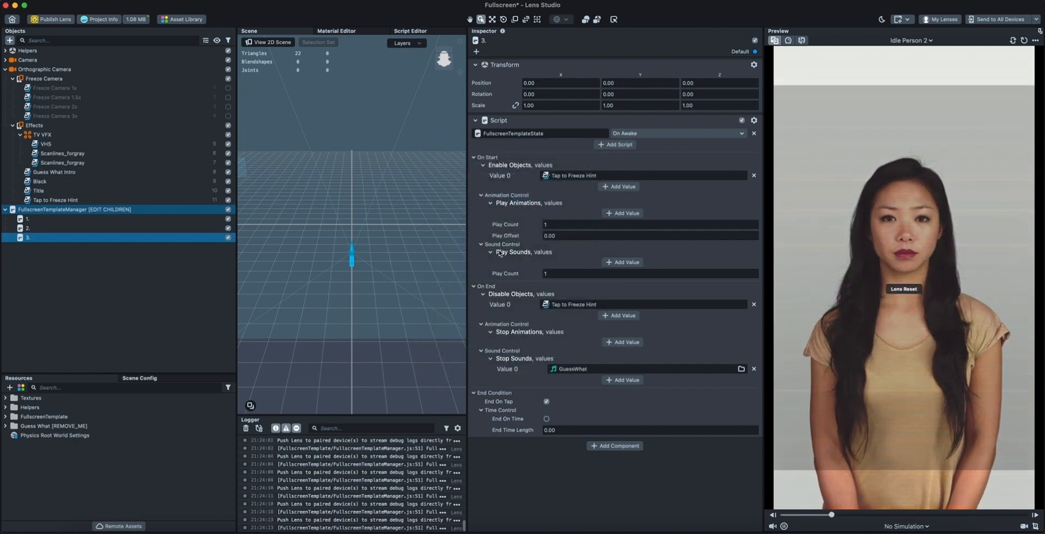
click(10, 40)
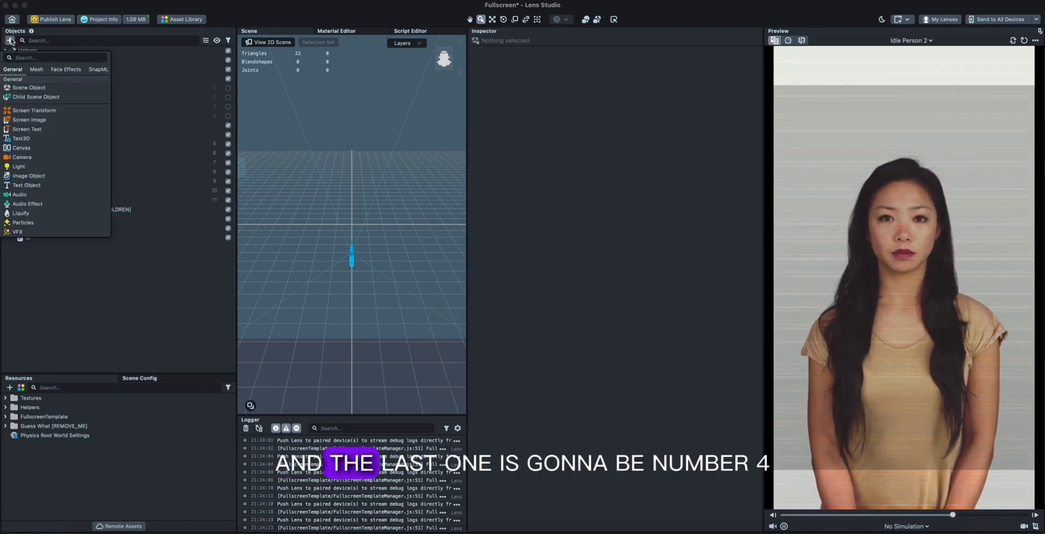
Give object 4 a FullscreenTemplateState script with one empty Enable Objects slot.
right_click(34, 247)
text(4)
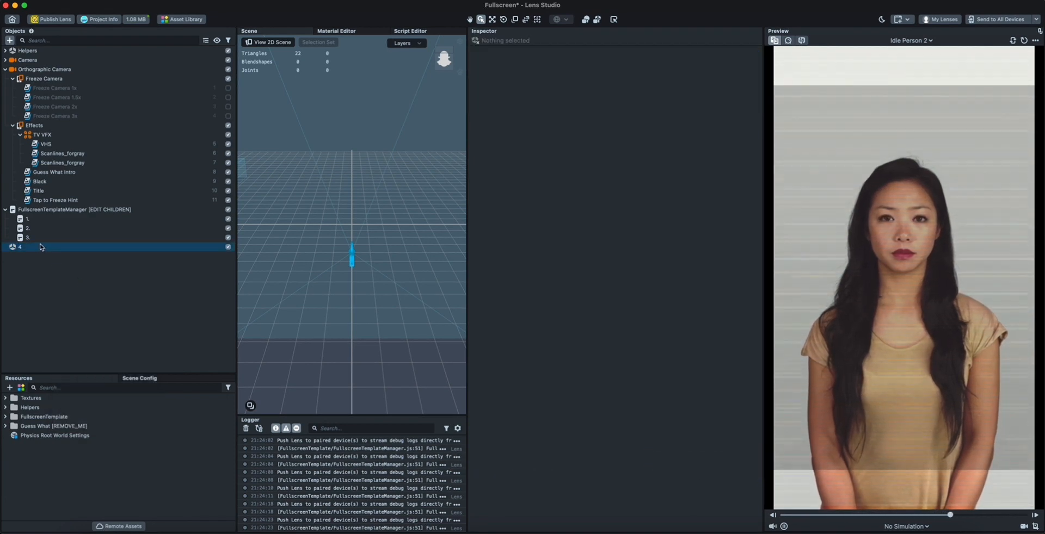
click(613, 121)
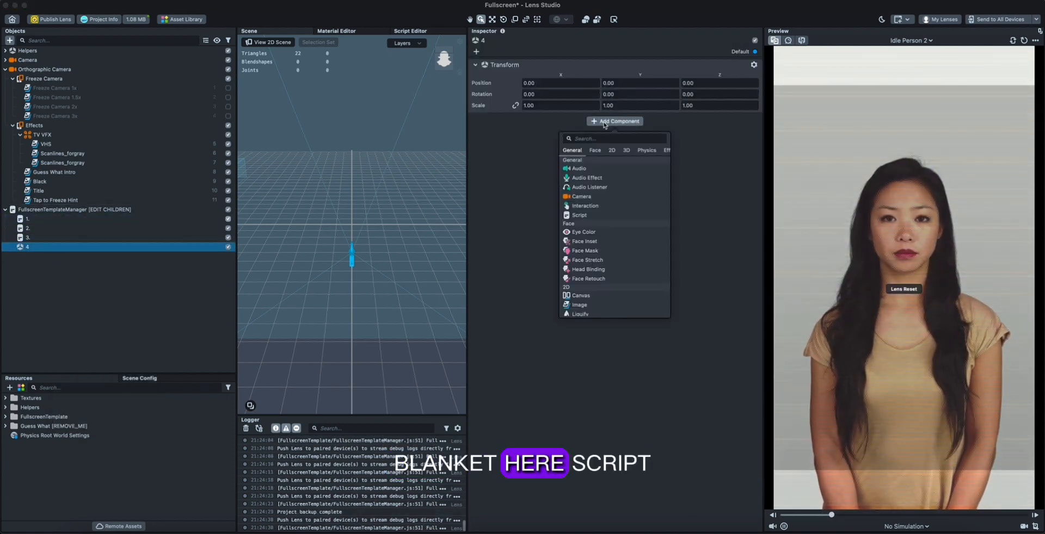
click(579, 215)
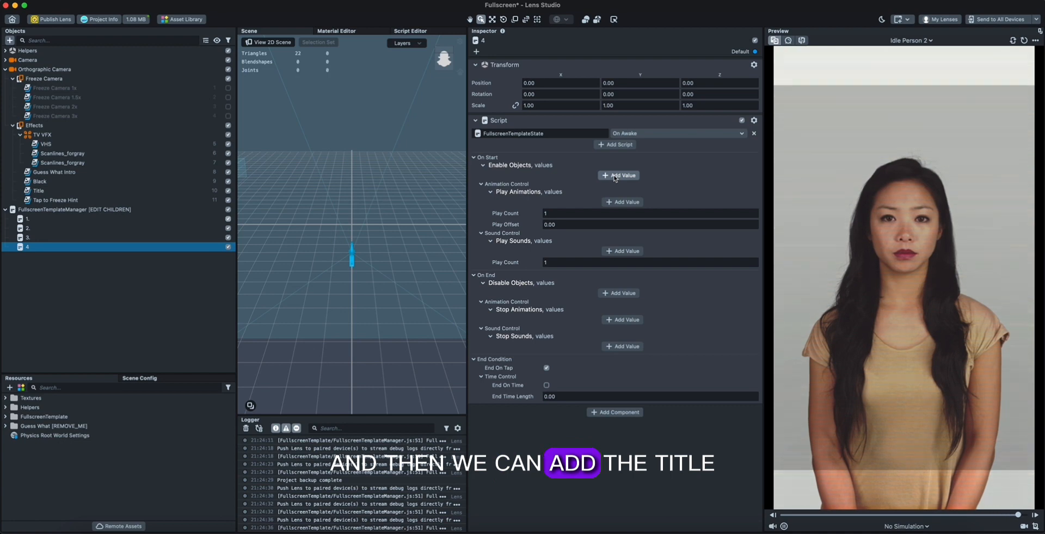
click(618, 175)
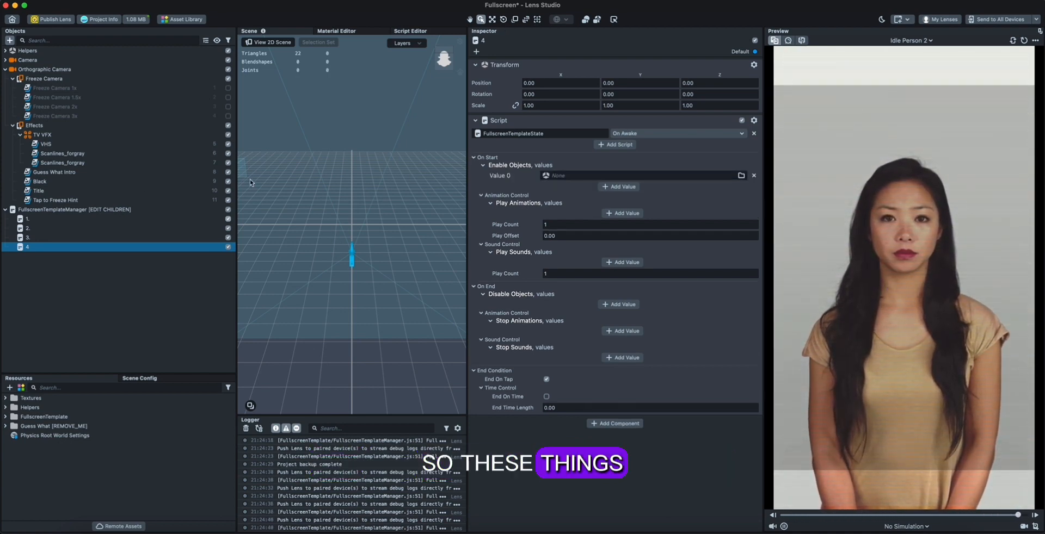
Link the Title credits object into state 4's Enable Objects and review the Freeze Camera objects.
click(39, 191)
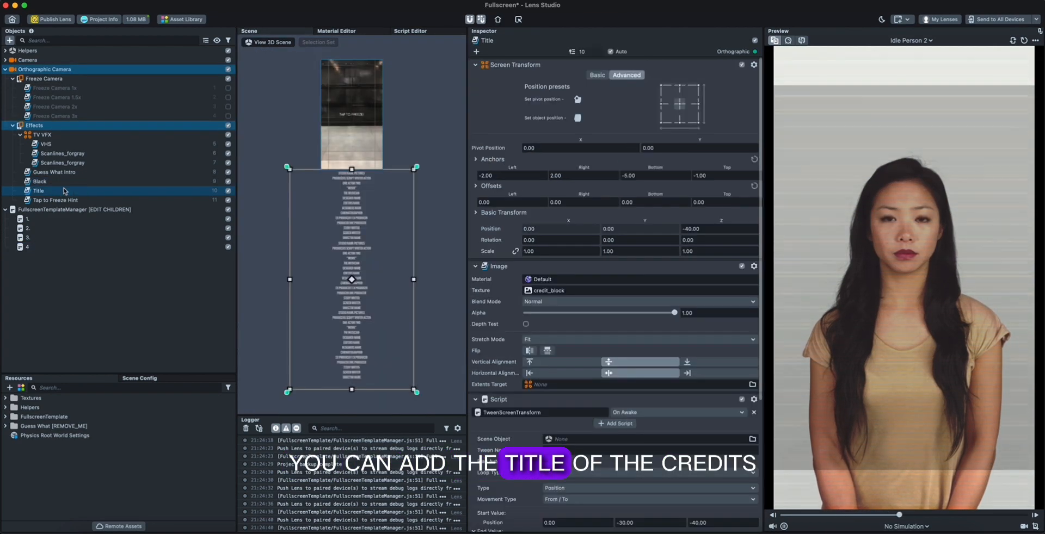
click(29, 227)
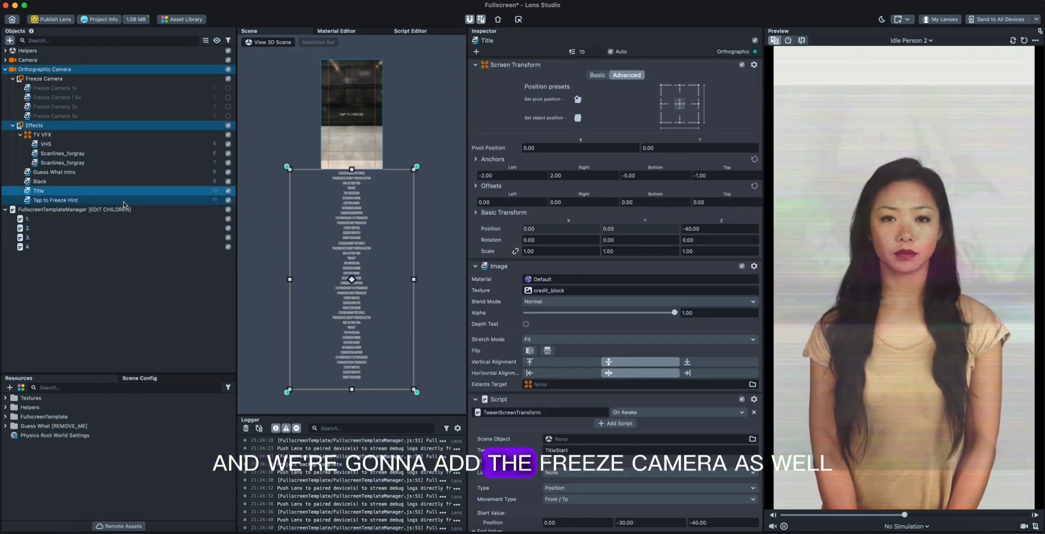
click(56, 107)
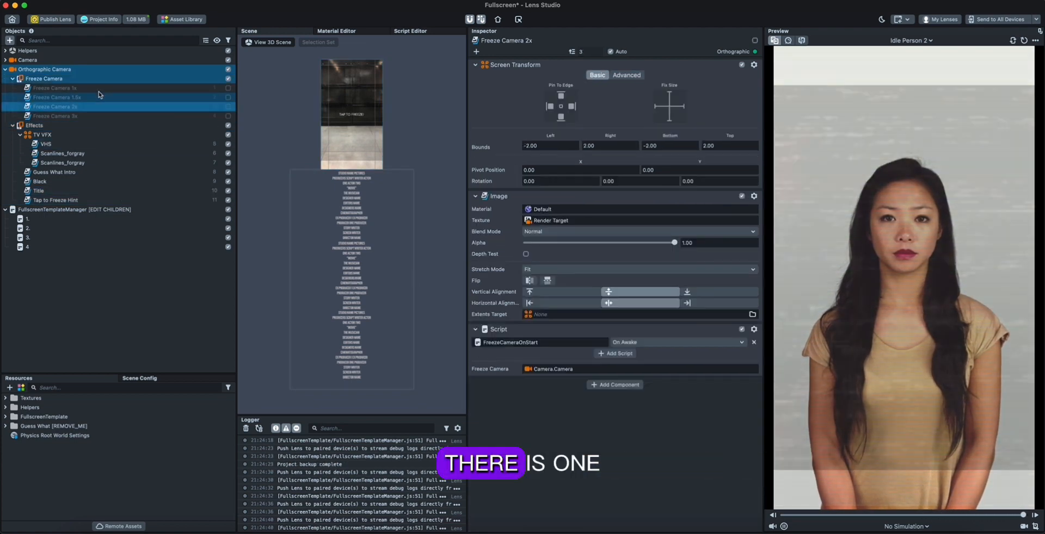
click(54, 89)
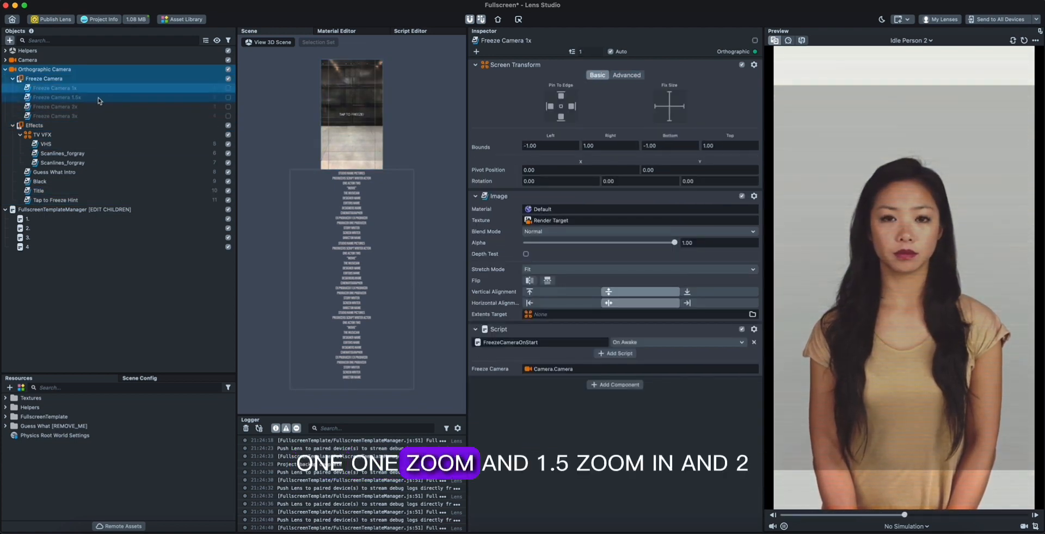
click(55, 107)
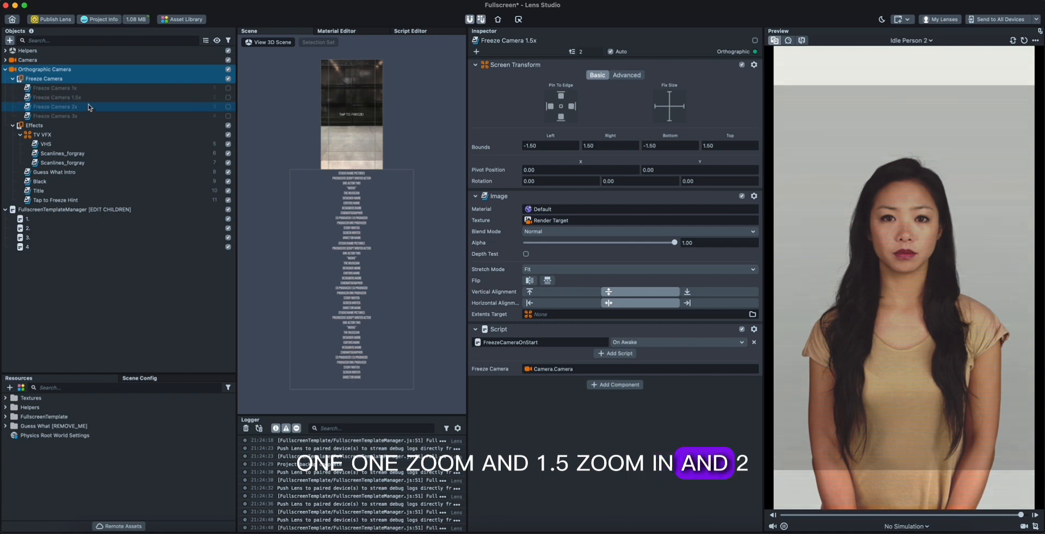
click(29, 247)
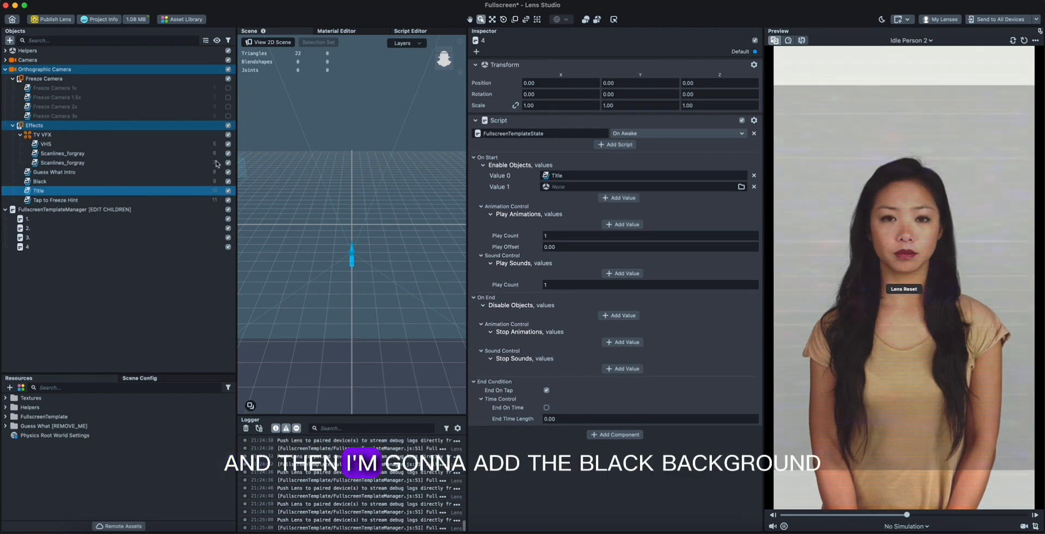
Have state 4 enable Black and Freeze Camera 2x, play the Credit sound, and end after 3.5 seconds instead of on tap.
click(39, 182)
text(c)
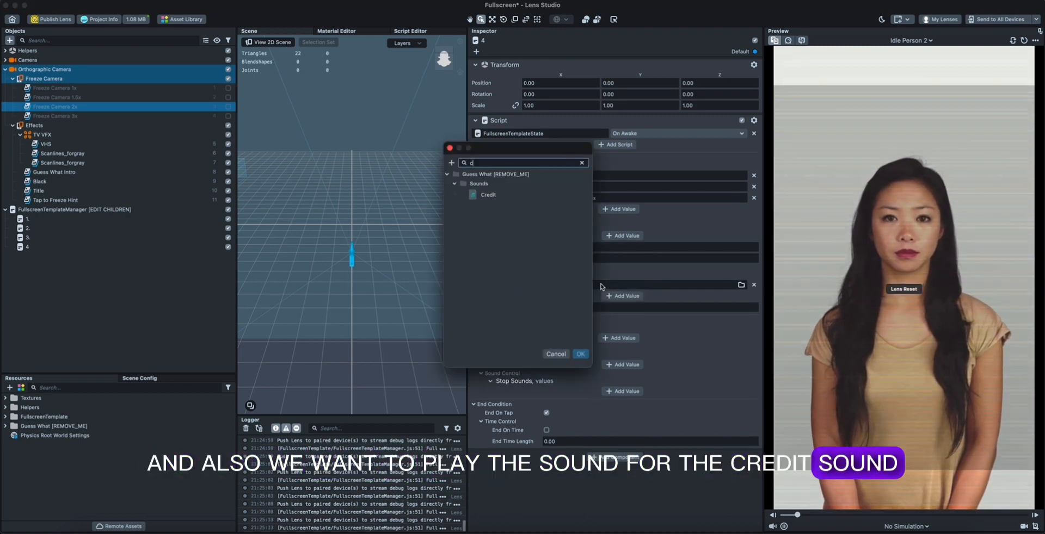
click(579, 354)
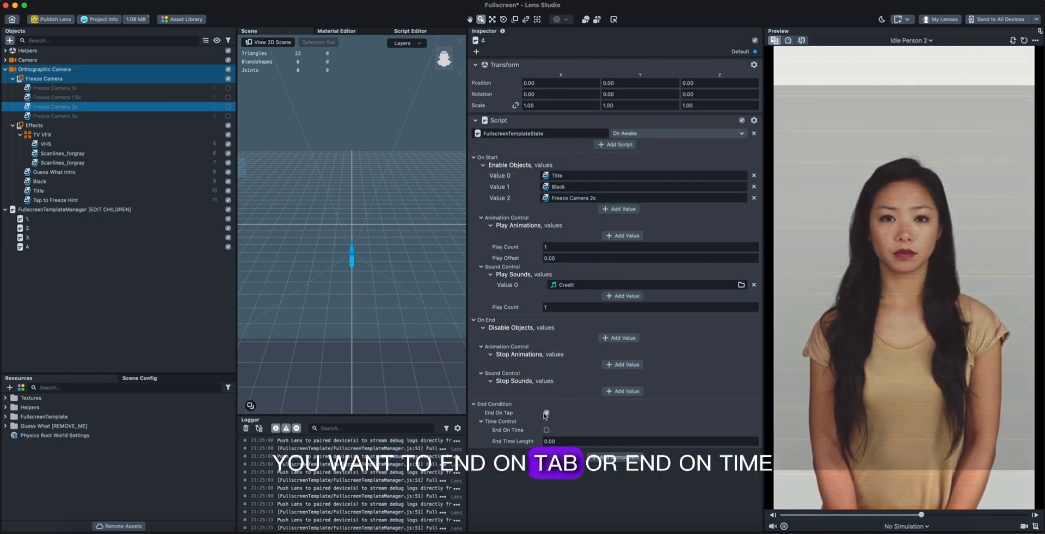
click(546, 430)
text(3.3)
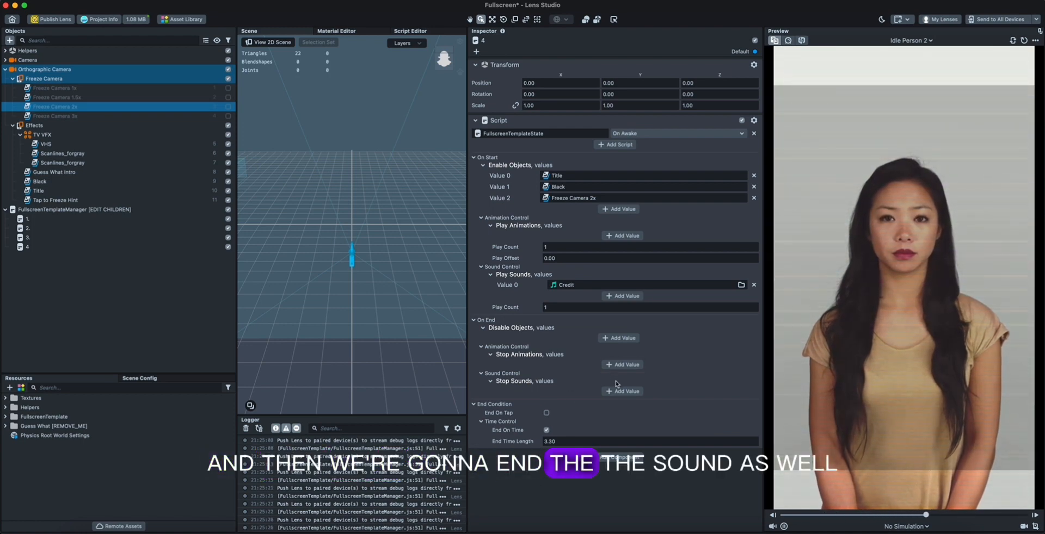
On end, have state 4 disable Black and the freeze camera and stop the Credit sound.
click(621, 402)
text(black)
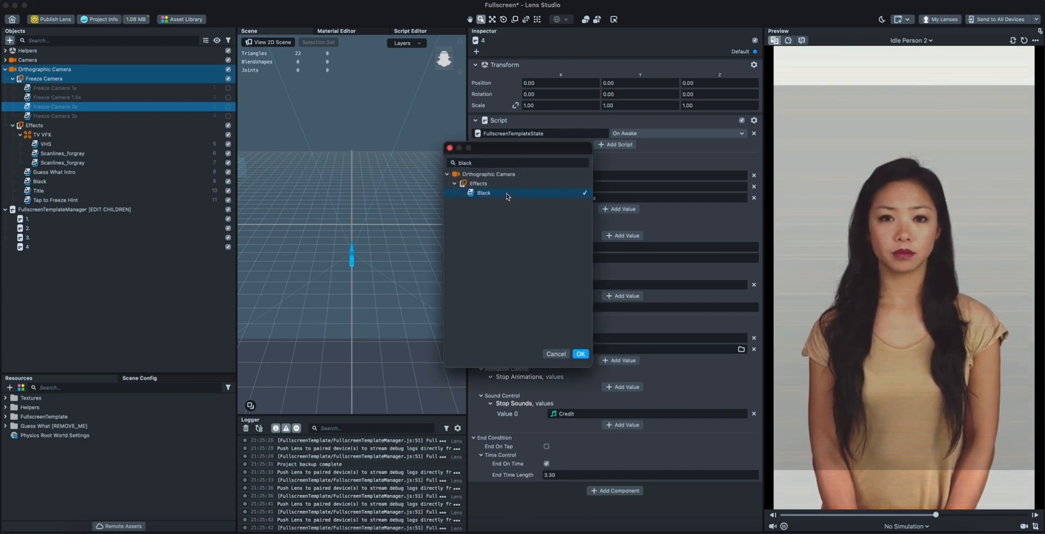
click(580, 354)
text(free)
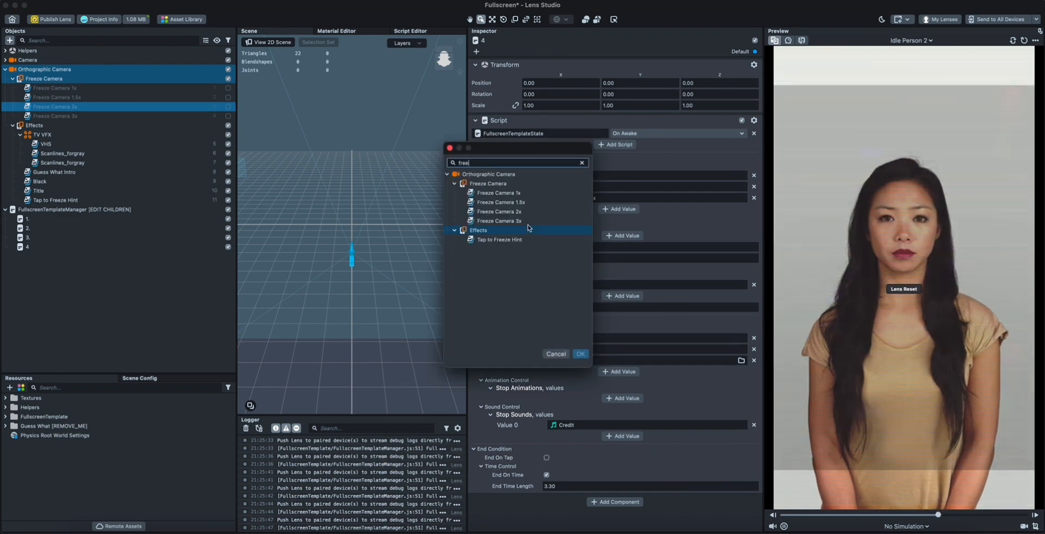
click(579, 354)
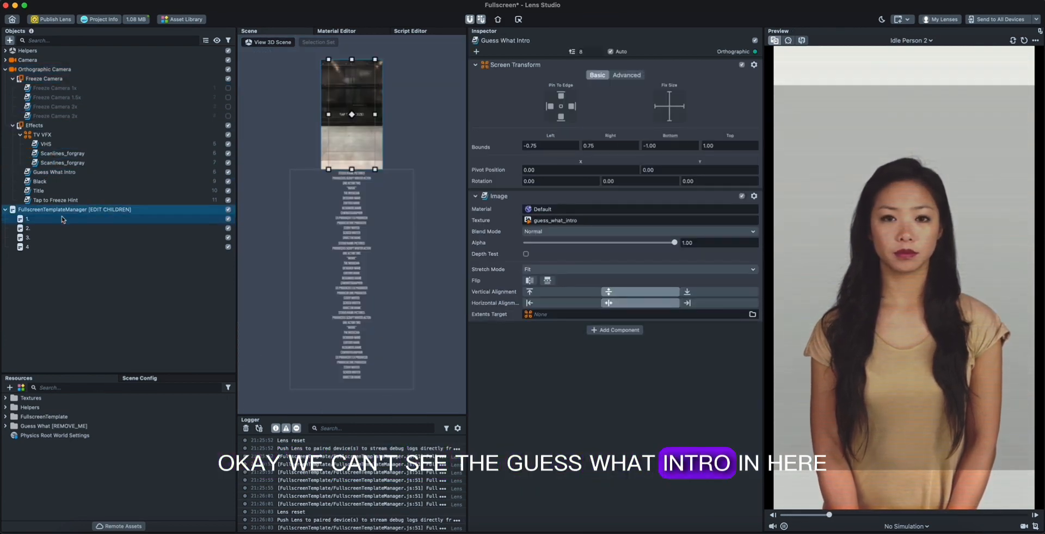
Review states 1 and 2, then set state 2's Play Animations Value 0 to Guess What Intro : Image 2.
click(27, 219)
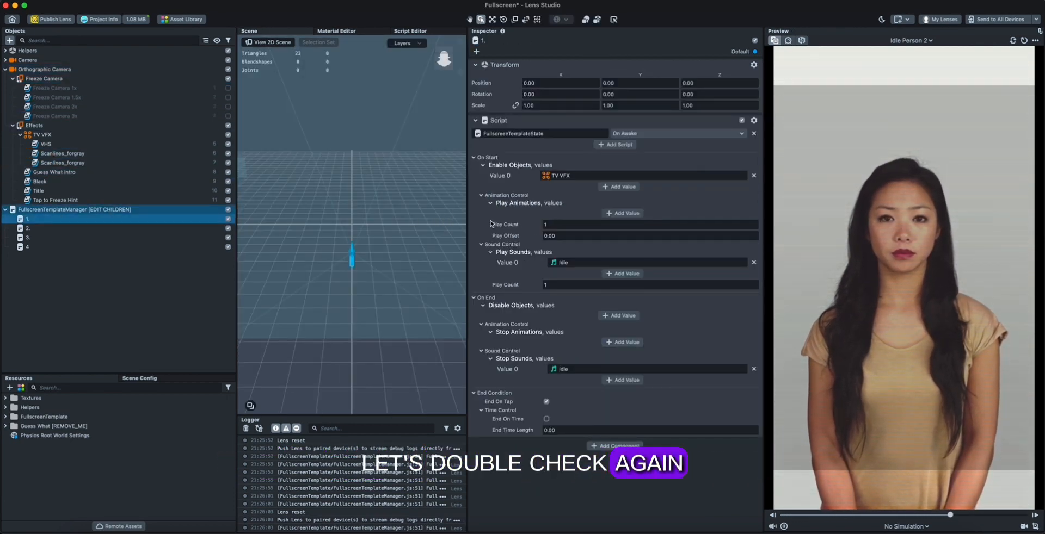
click(28, 228)
text(guess)
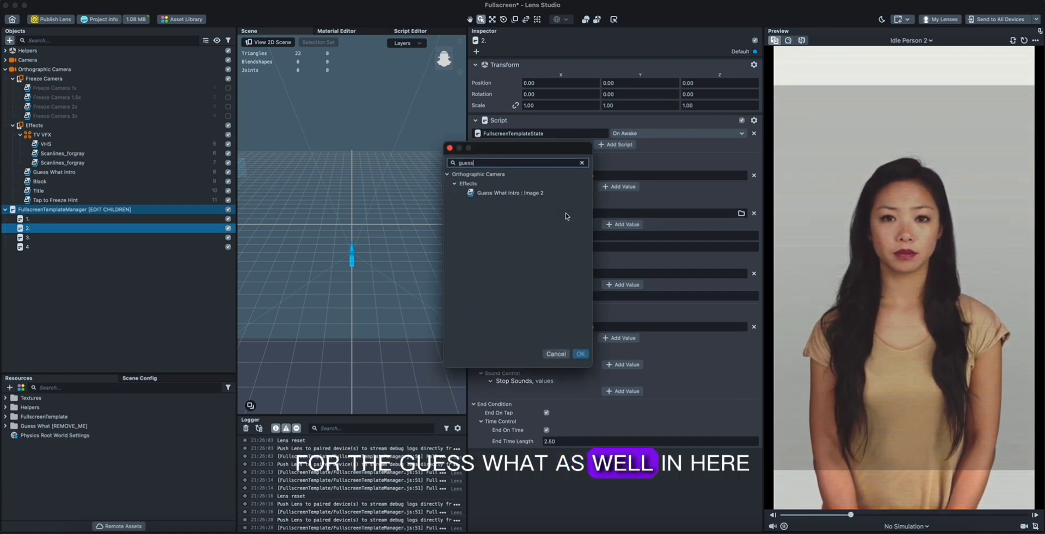
click(579, 354)
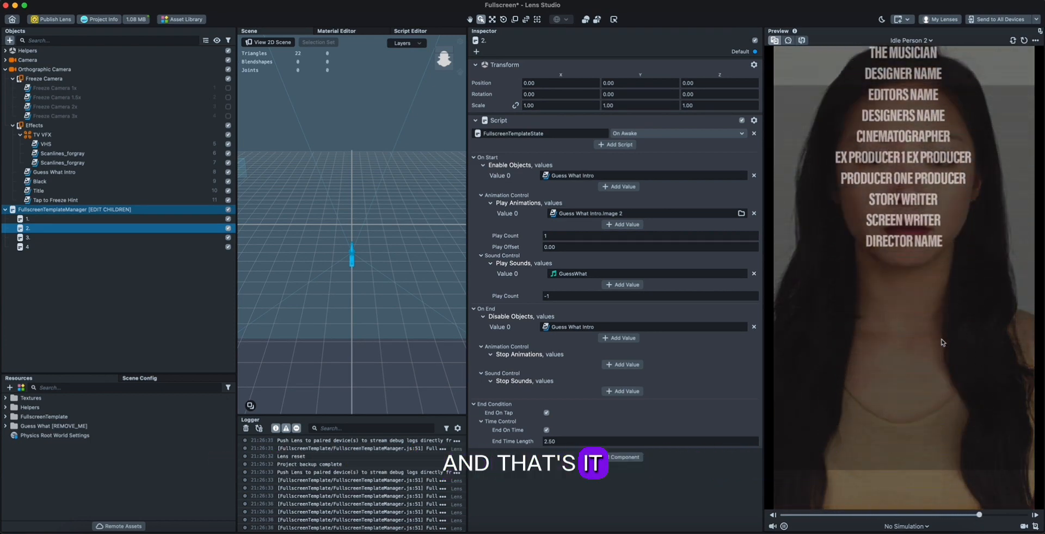
click(56, 200)
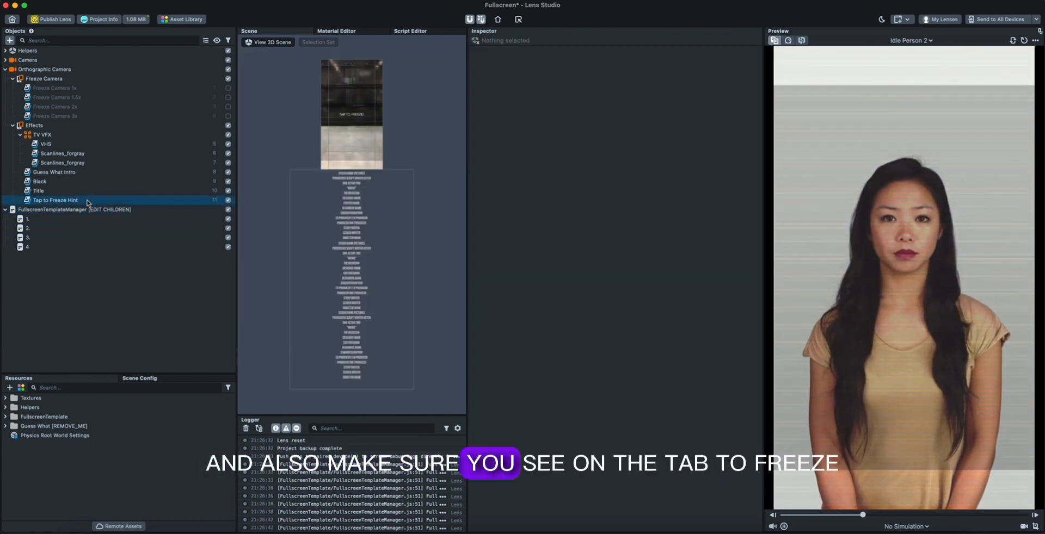
click(56, 200)
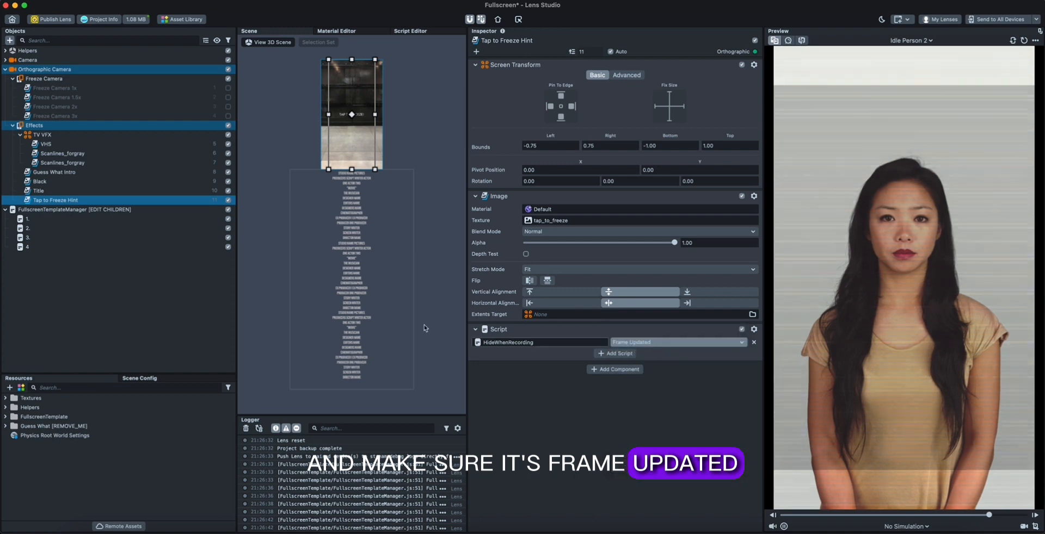
click(189, 296)
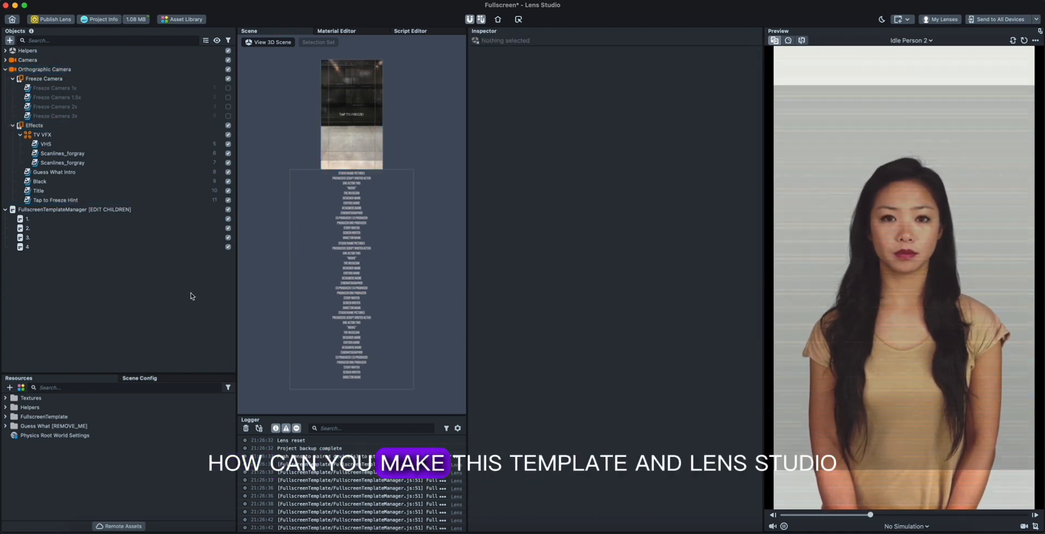